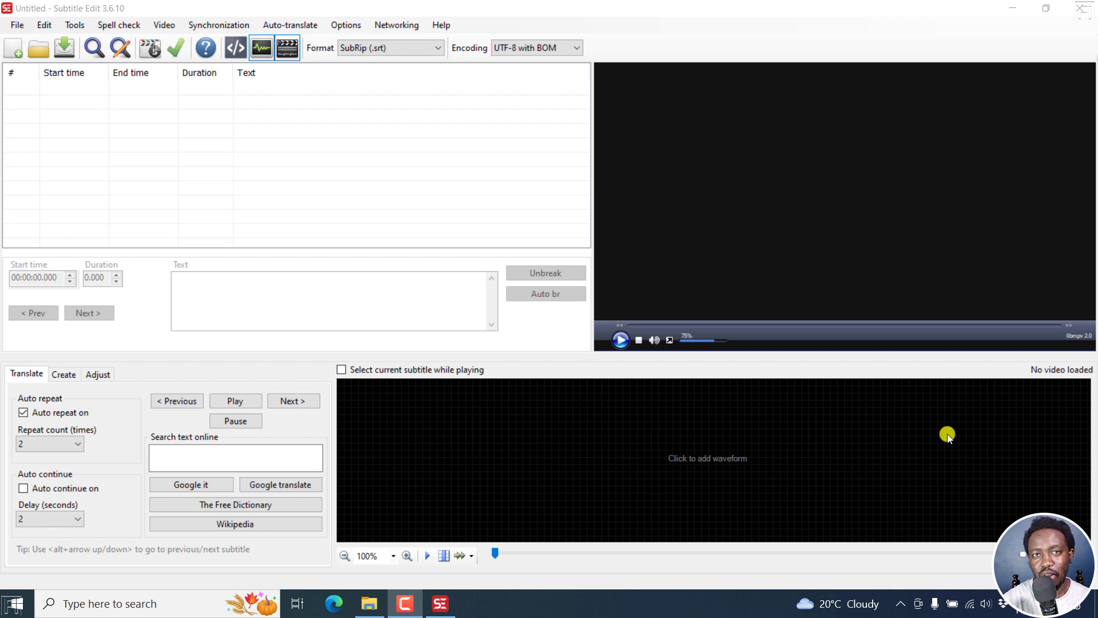
{"action": "mouse_move", "coordinate": [172, 34]}
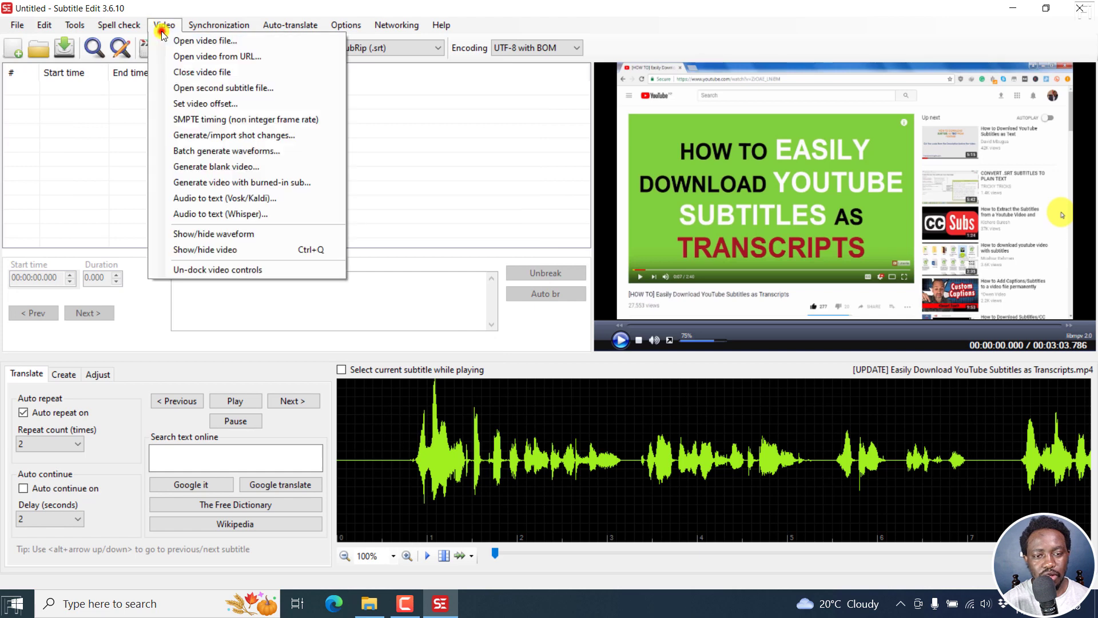
Open the Whisper audio-to-text dialog from the Video menu
{"action": "left_click", "coordinate": [223, 214]}
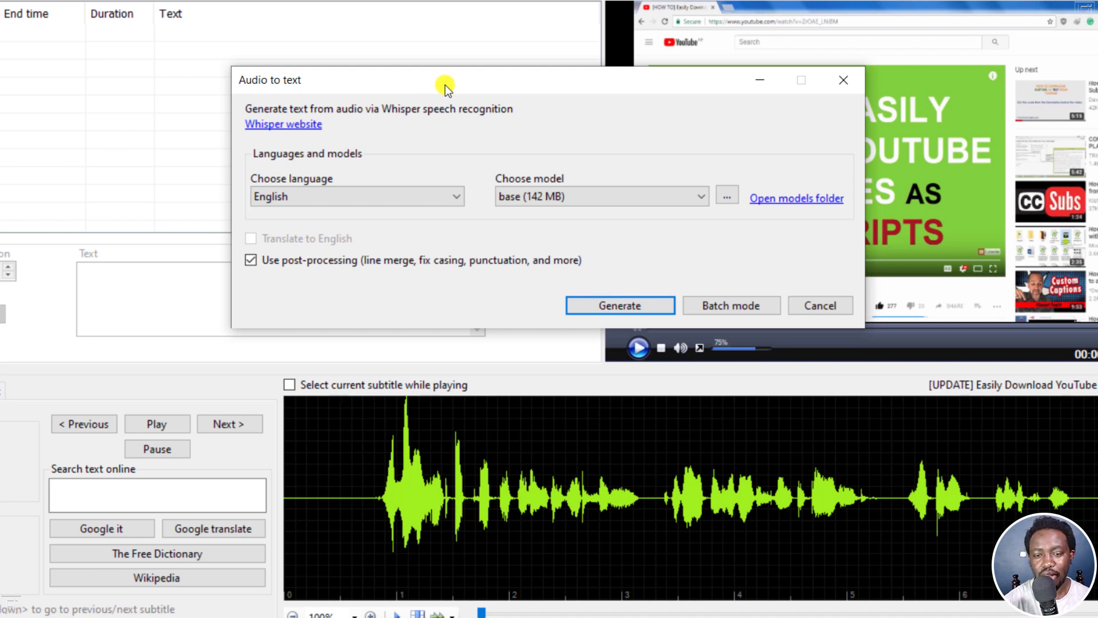
{"action": "mouse_move", "coordinate": [597, 138]}
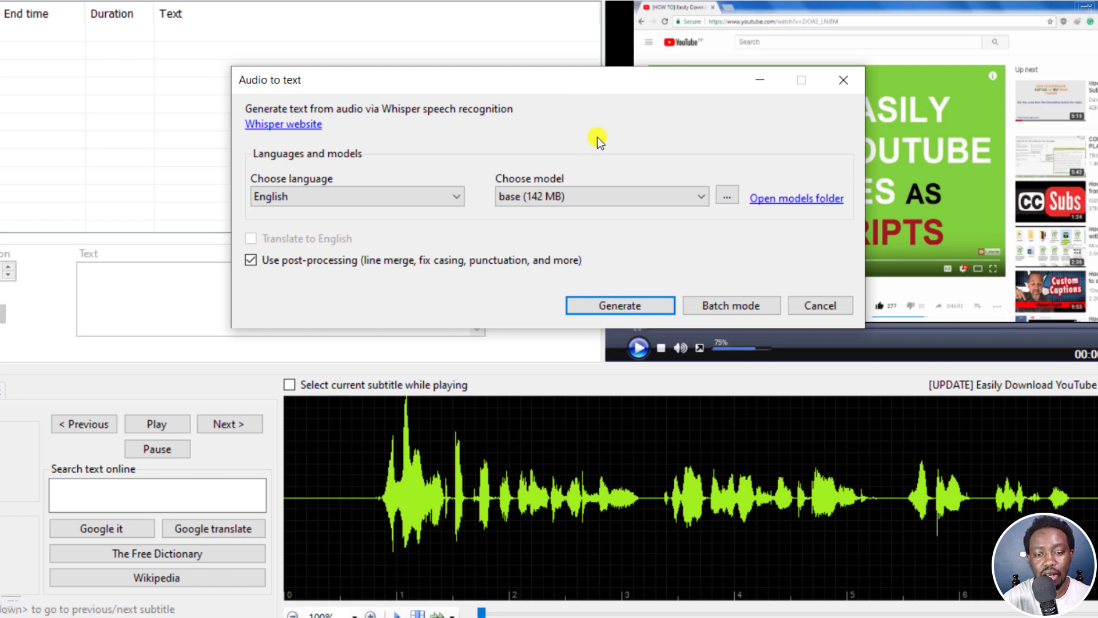
{"action": "mouse_move", "coordinate": [637, 116]}
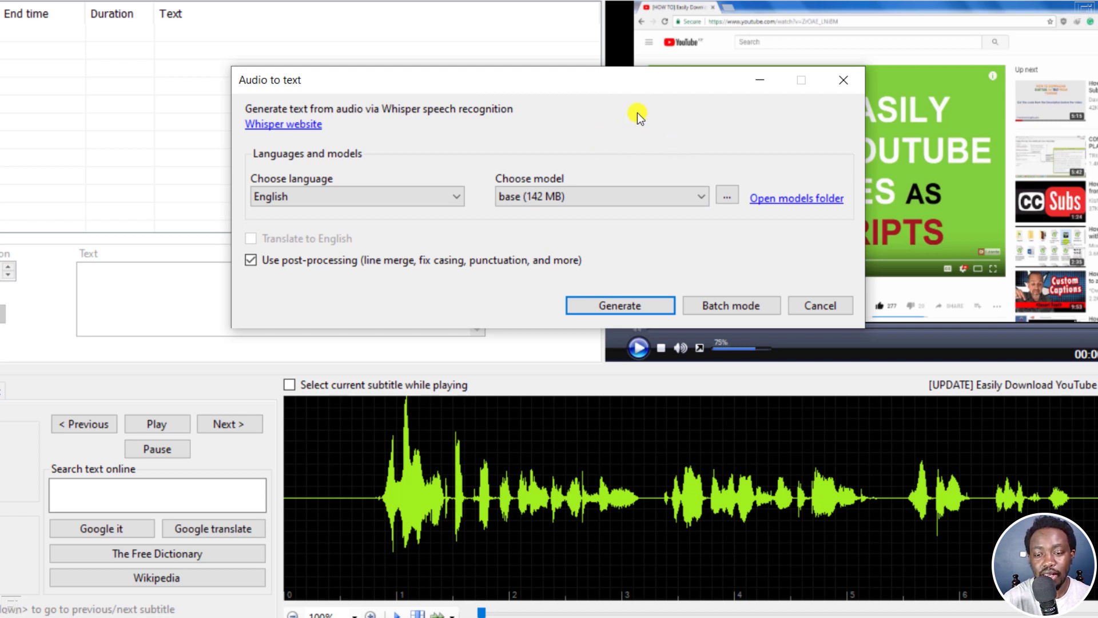
{"action": "mouse_move", "coordinate": [671, 126]}
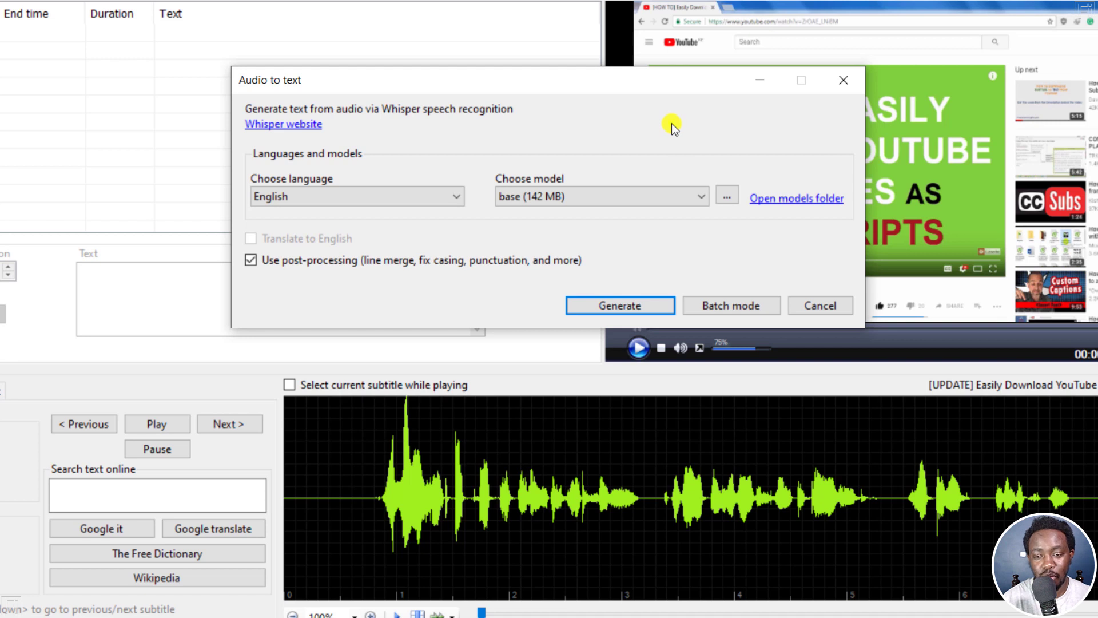
Switch the Whisper engine to Whisper cpp (C++), keeping the 148 MB base model
{"action": "left_click", "coordinate": [726, 197]}
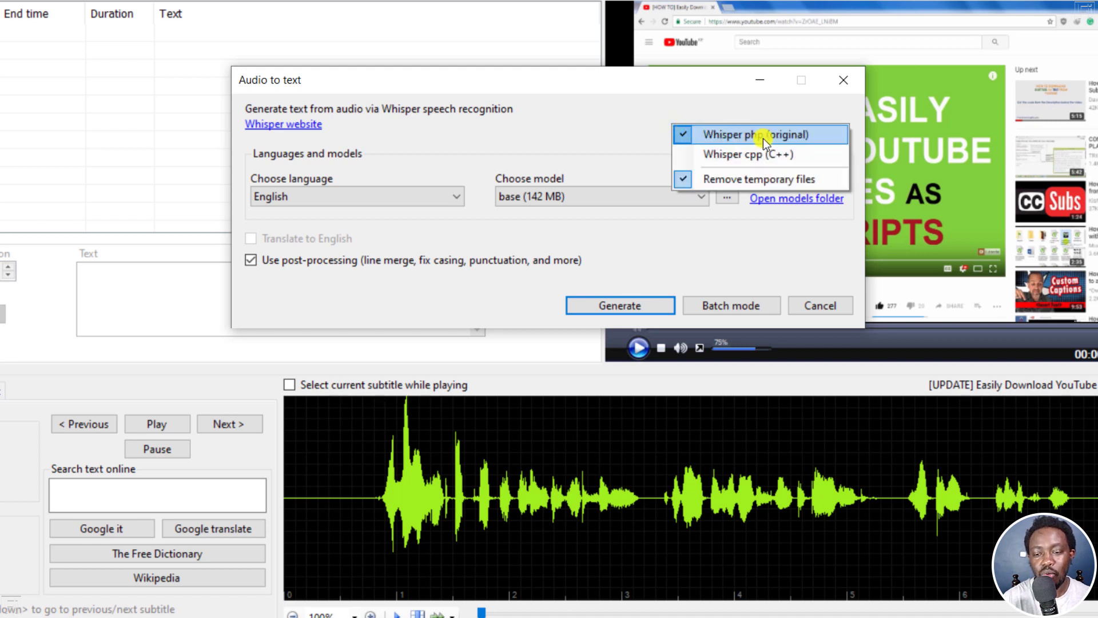
{"action": "mouse_move", "coordinate": [798, 140]}
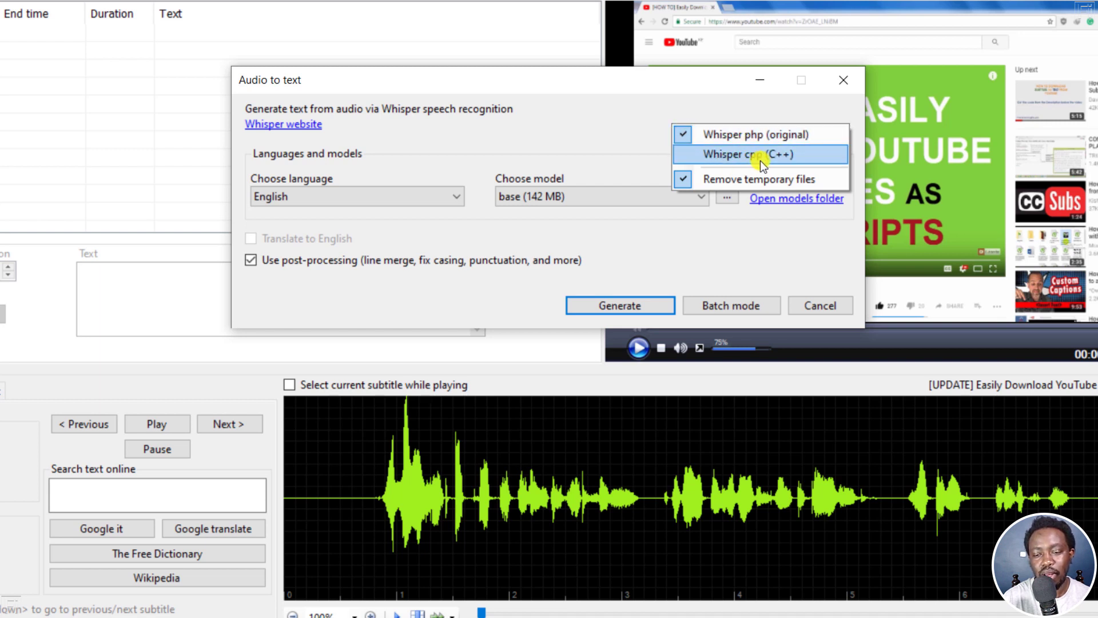
{"action": "left_click", "coordinate": [749, 154]}
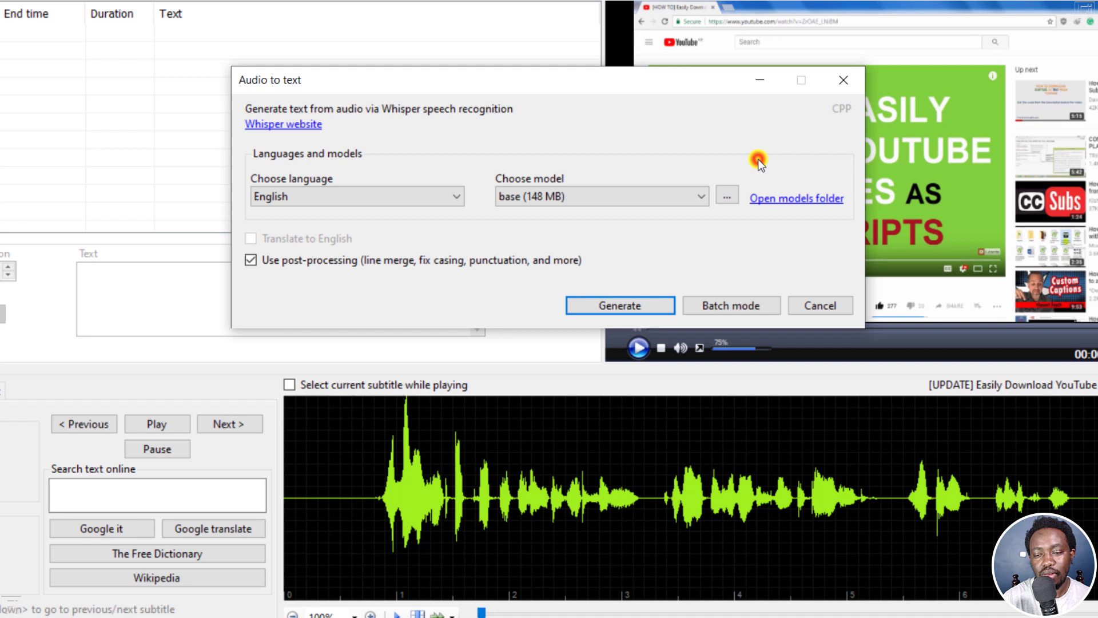
{"action": "mouse_move", "coordinate": [637, 118]}
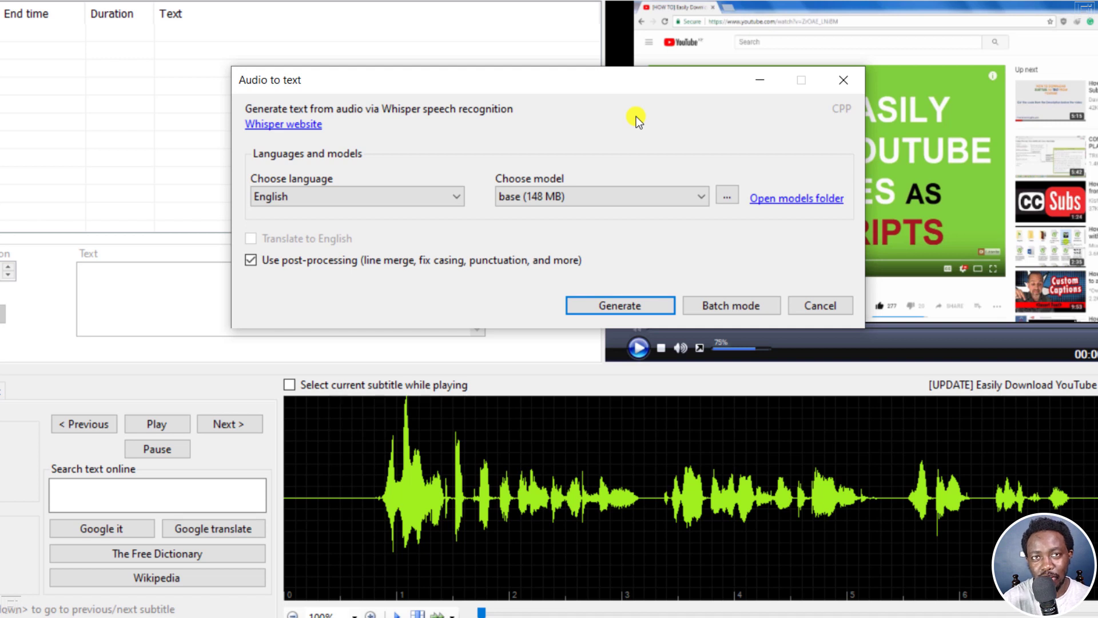
{"action": "mouse_move", "coordinate": [657, 131]}
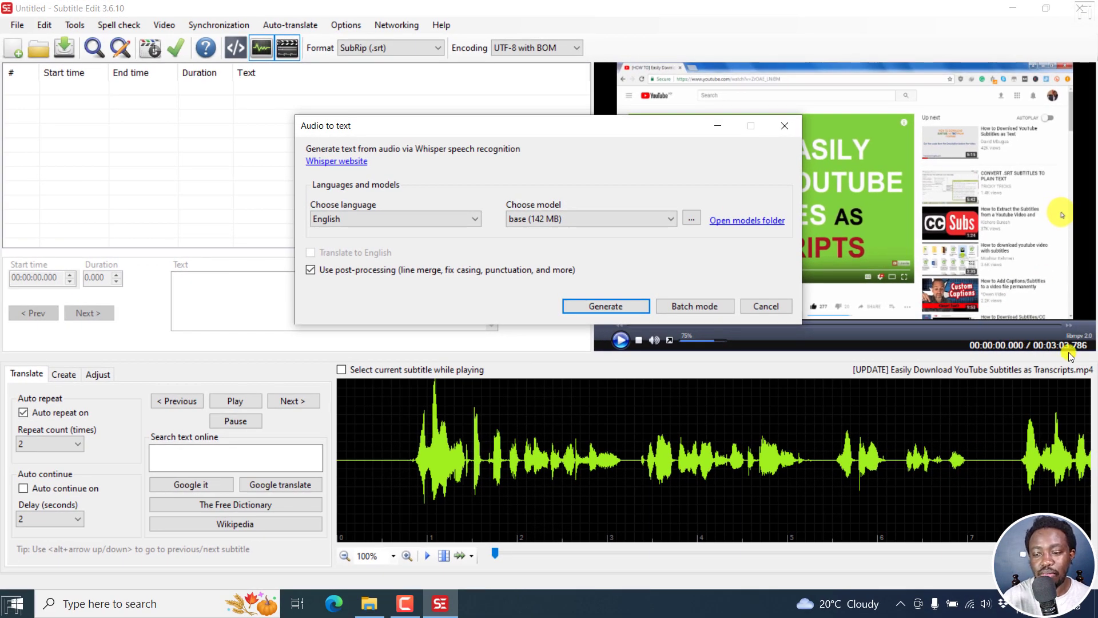
{"action": "mouse_move", "coordinate": [663, 164]}
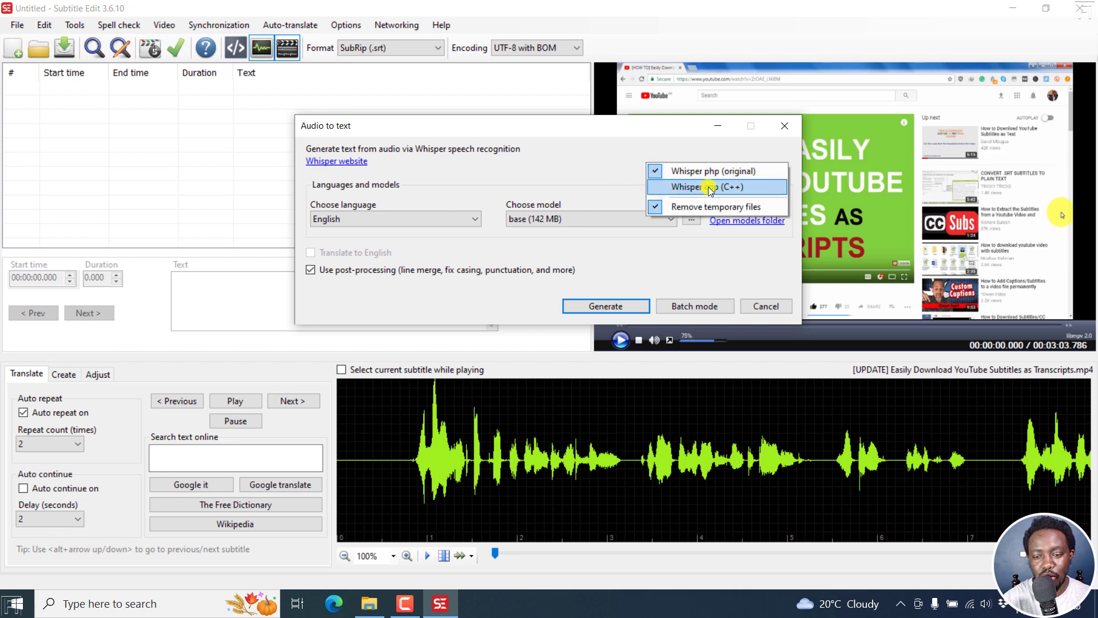
Reselect the Whisper C++ engine with the 148 MB base model
{"action": "left_click", "coordinate": [712, 187]}
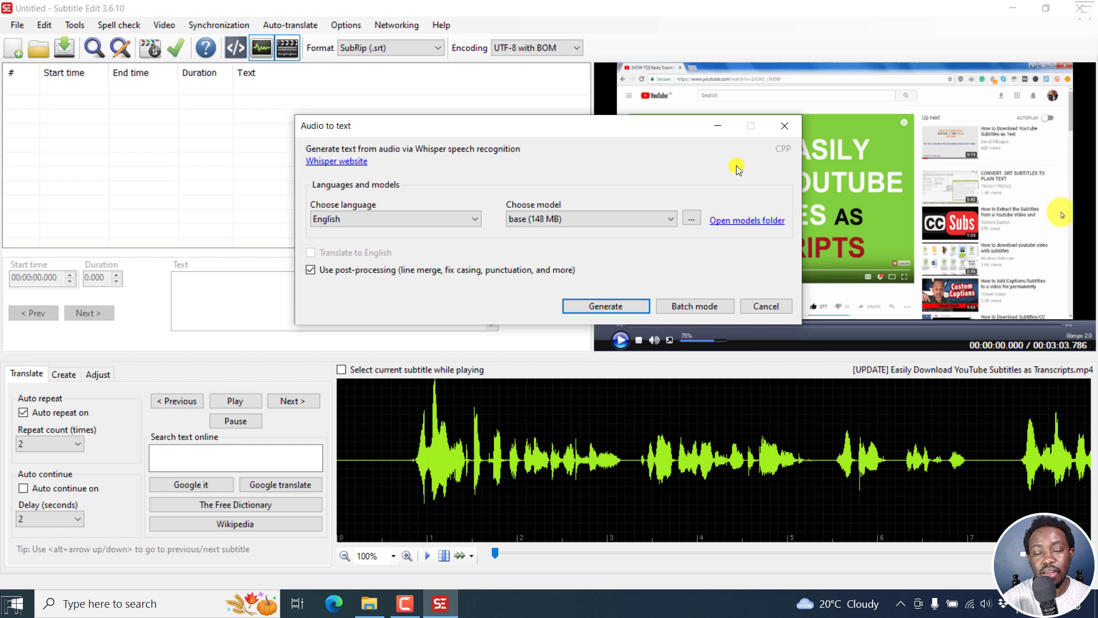
{"action": "mouse_move", "coordinate": [685, 171]}
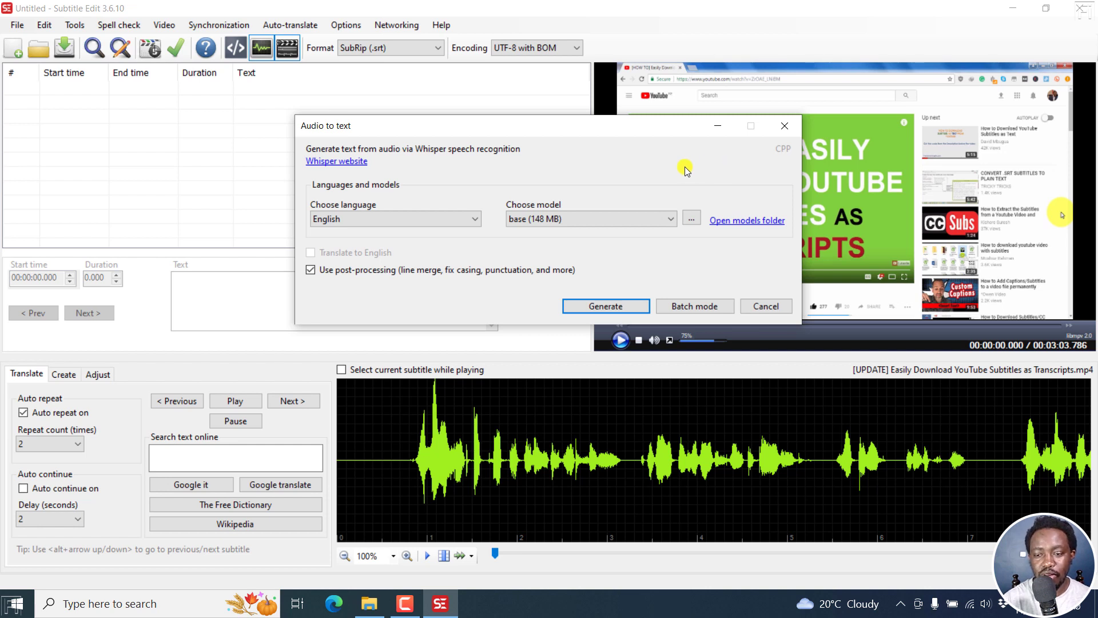
{"action": "mouse_move", "coordinate": [704, 175]}
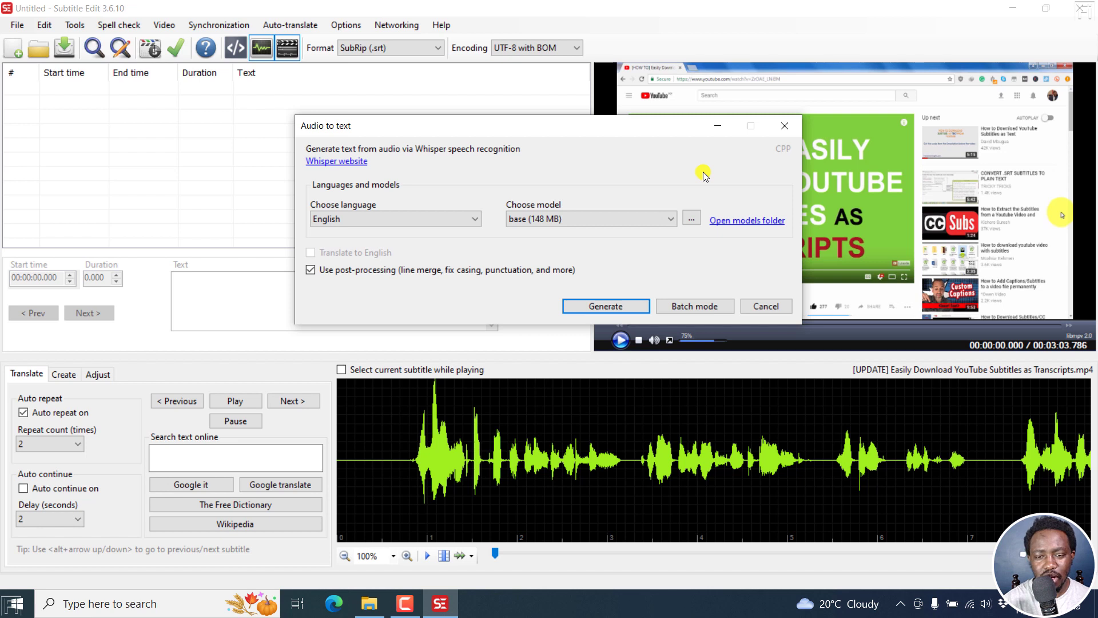
{"action": "mouse_move", "coordinate": [755, 175]}
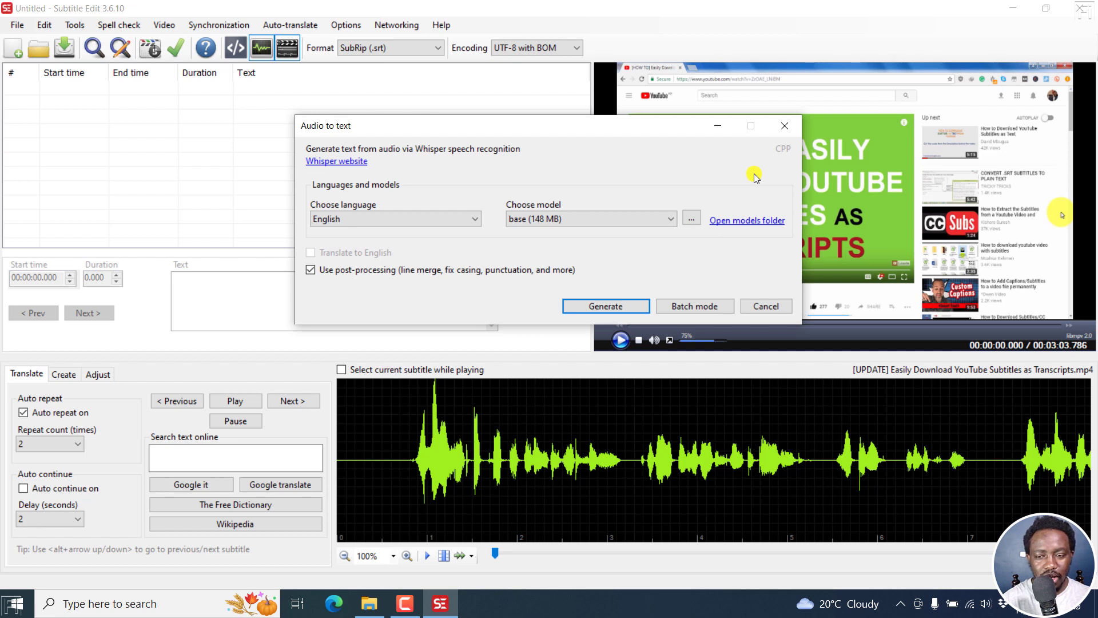
{"action": "mouse_move", "coordinate": [749, 173]}
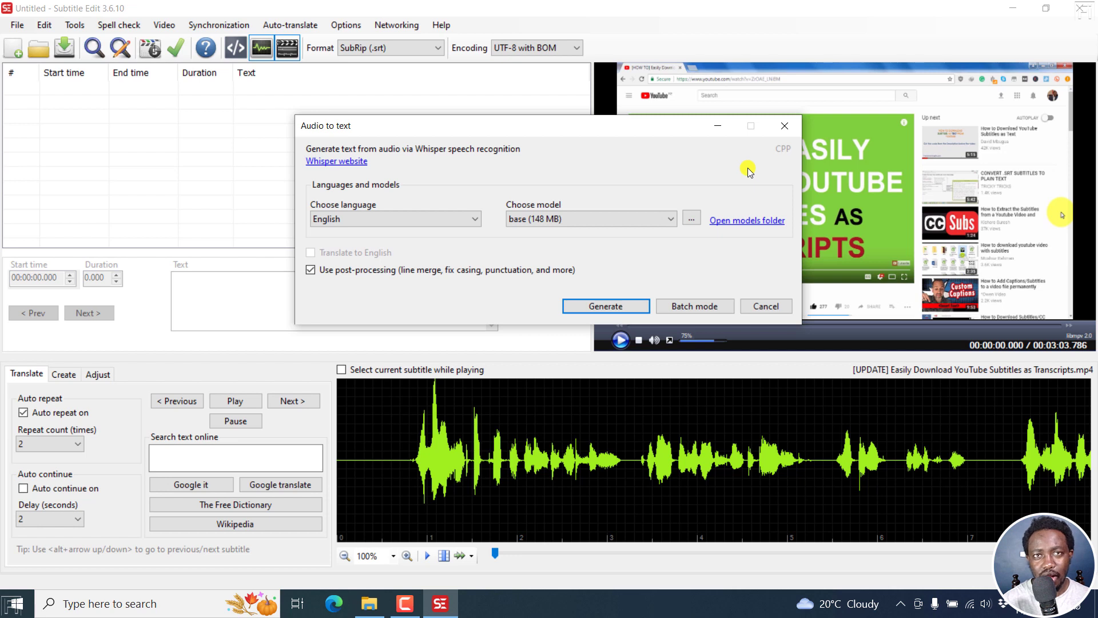
{"action": "mouse_move", "coordinate": [799, 147]}
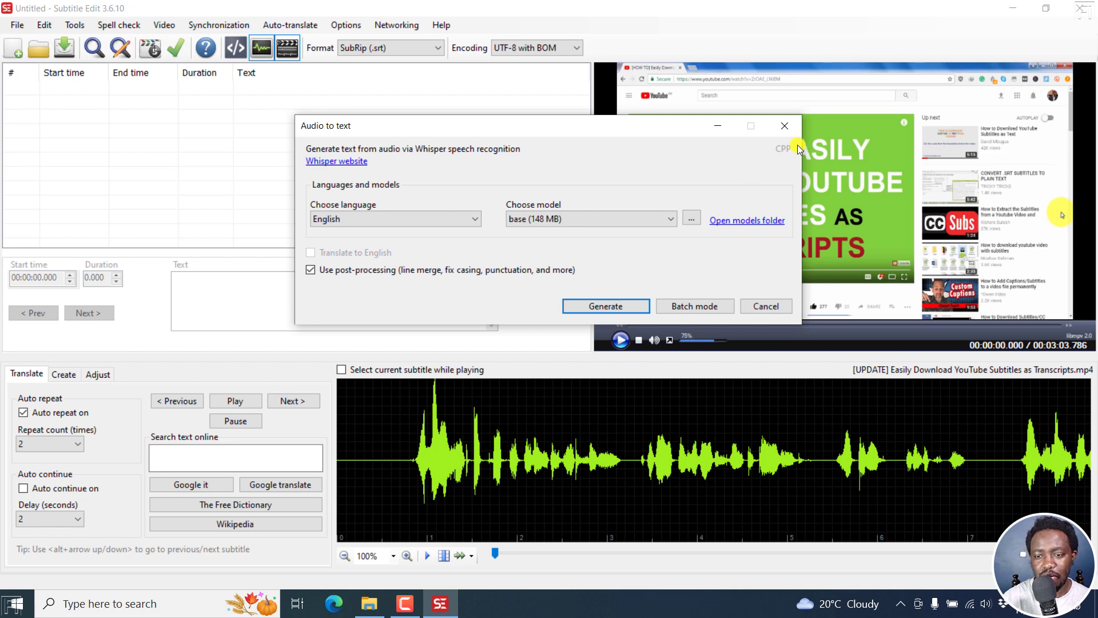
{"action": "mouse_move", "coordinate": [1061, 371]}
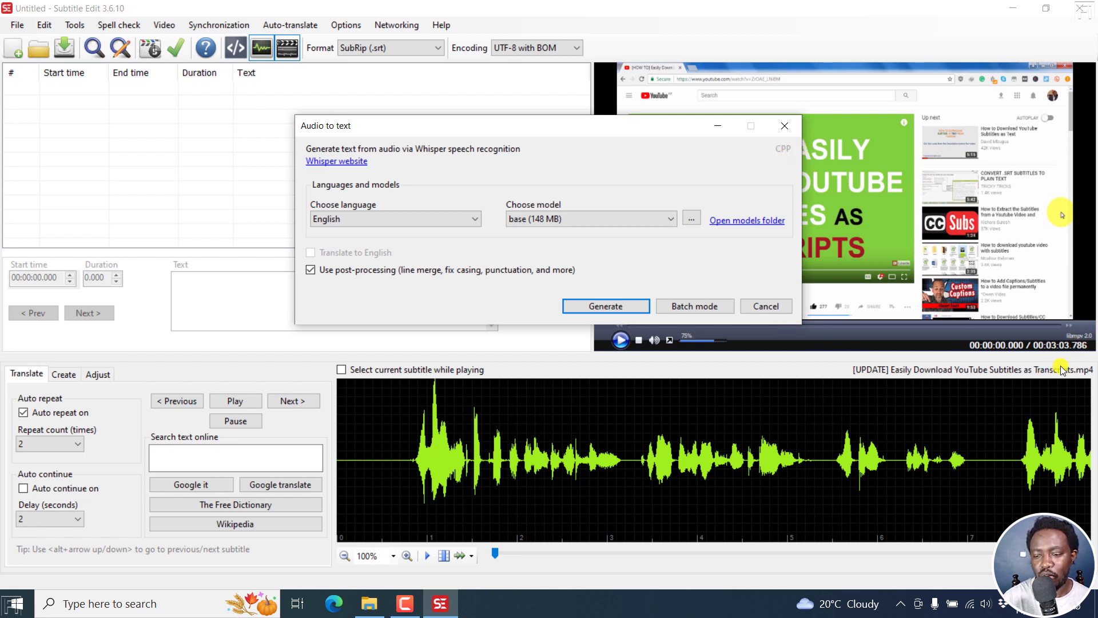
{"action": "mouse_move", "coordinate": [634, 172]}
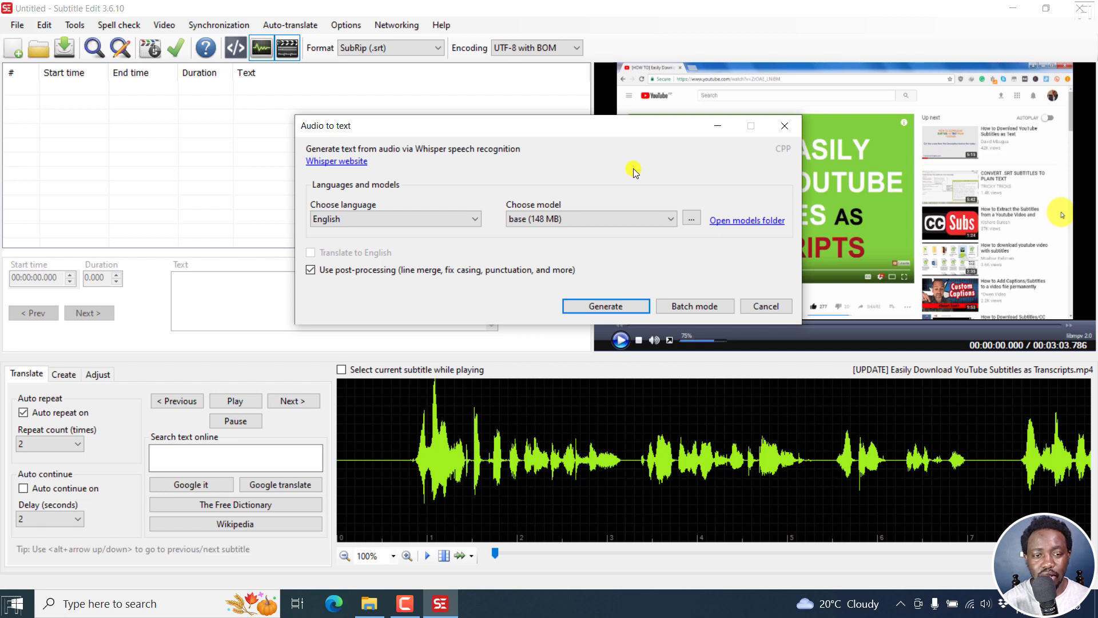
{"action": "mouse_move", "coordinate": [571, 177]}
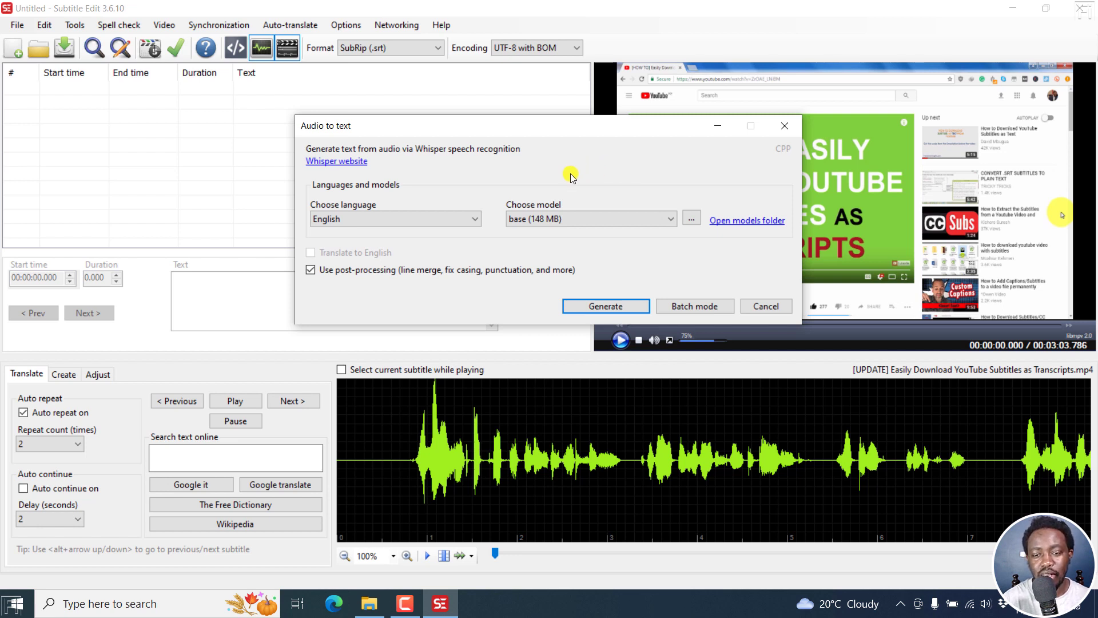
{"action": "mouse_move", "coordinate": [577, 166]}
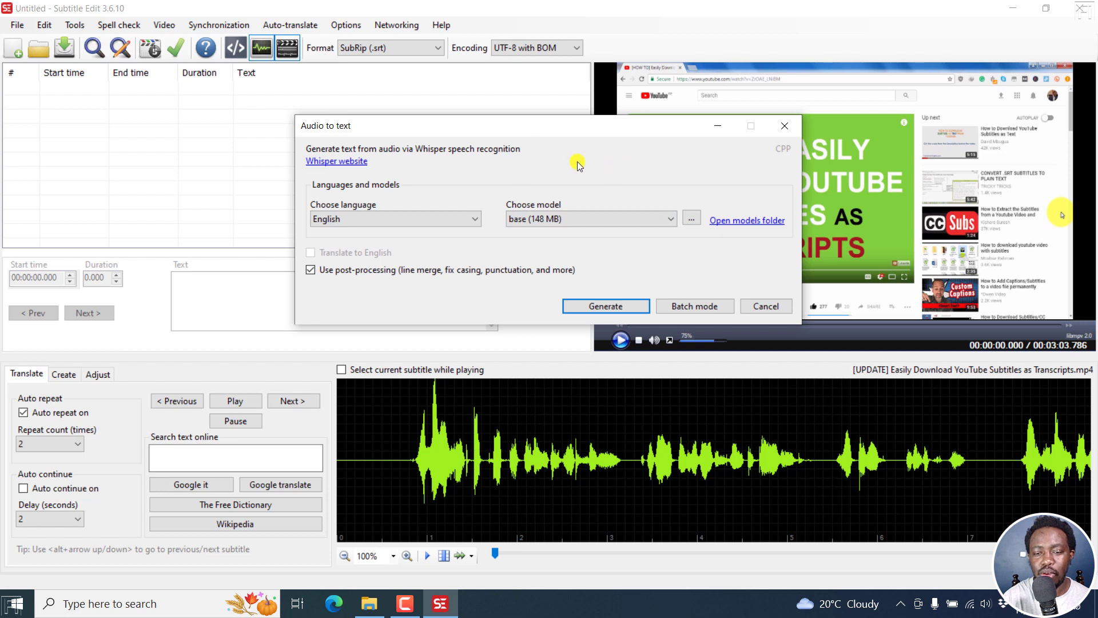
{"action": "mouse_move", "coordinate": [668, 230]}
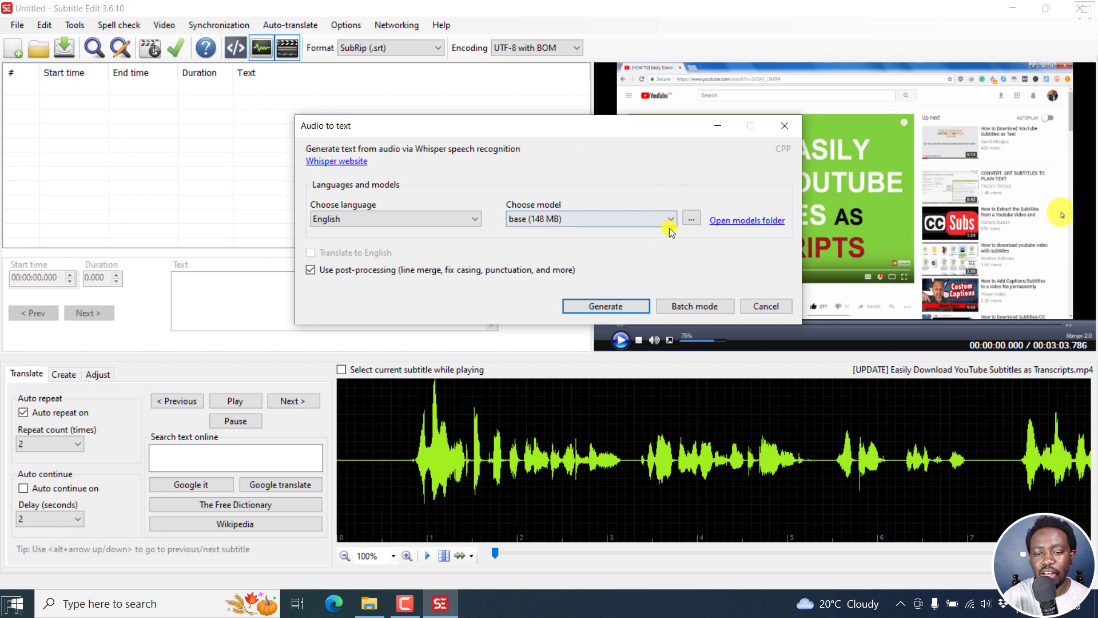
{"action": "mouse_move", "coordinate": [657, 174]}
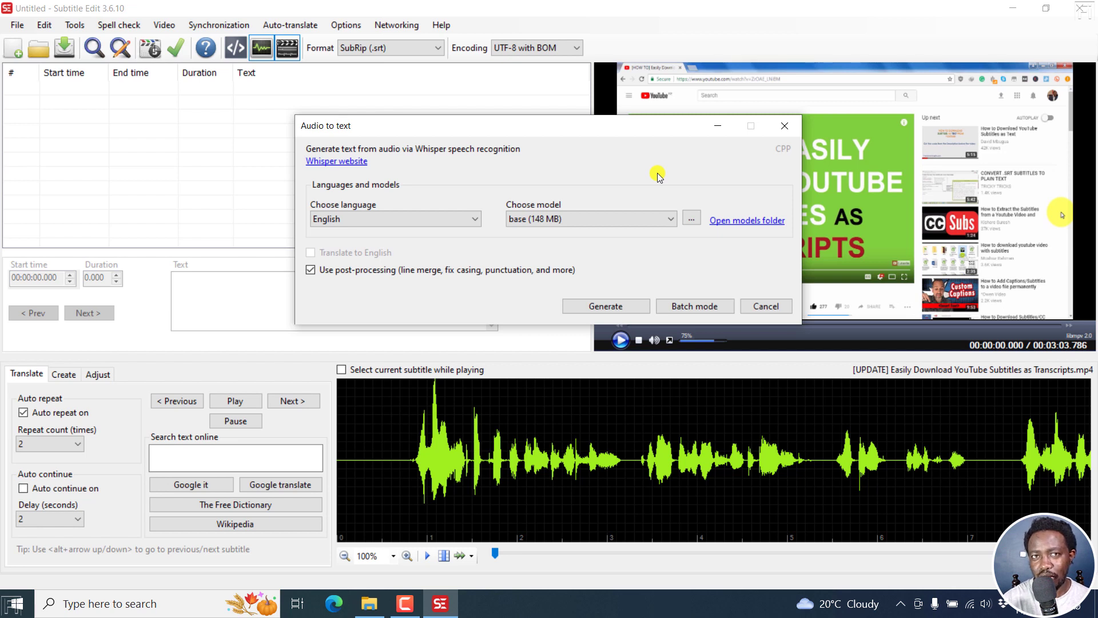
{"action": "mouse_move", "coordinate": [681, 174]}
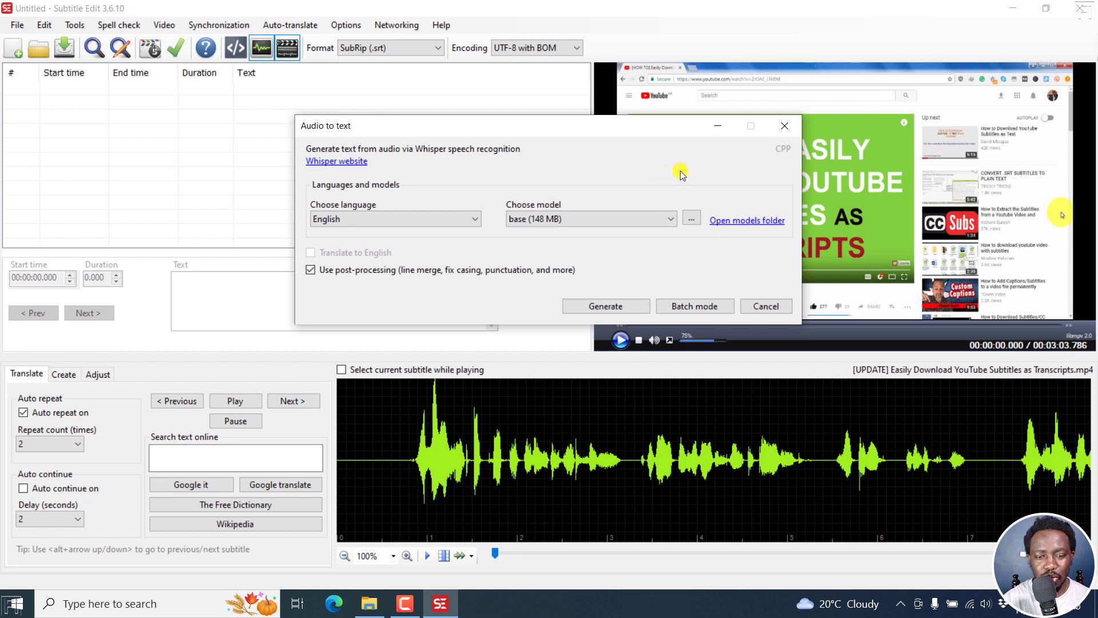
{"action": "mouse_move", "coordinate": [670, 156]}
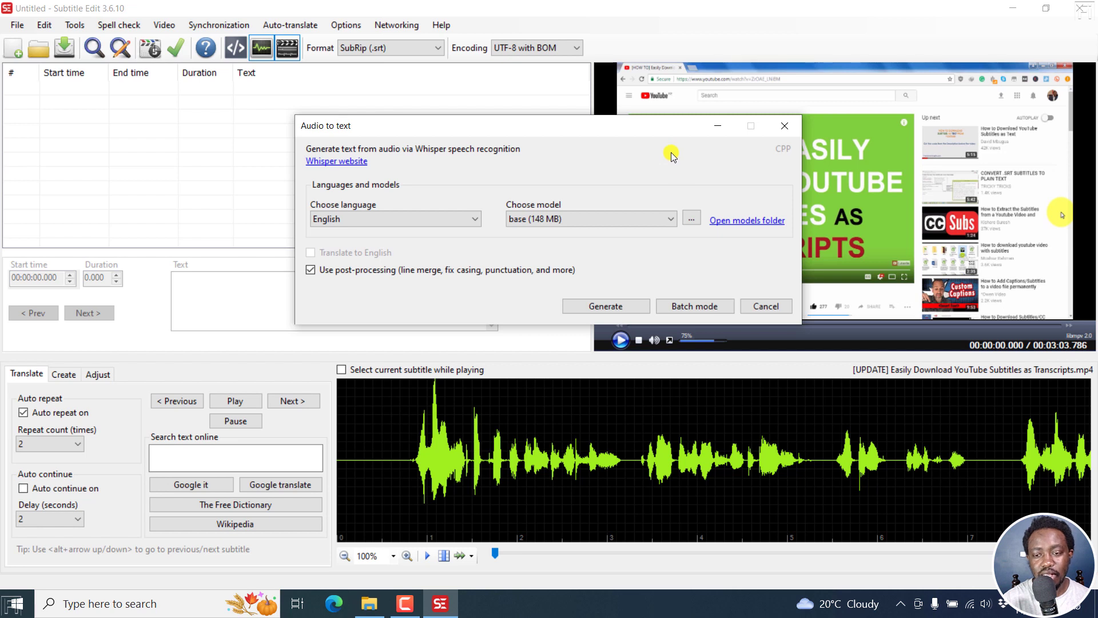
{"action": "mouse_move", "coordinate": [662, 145]}
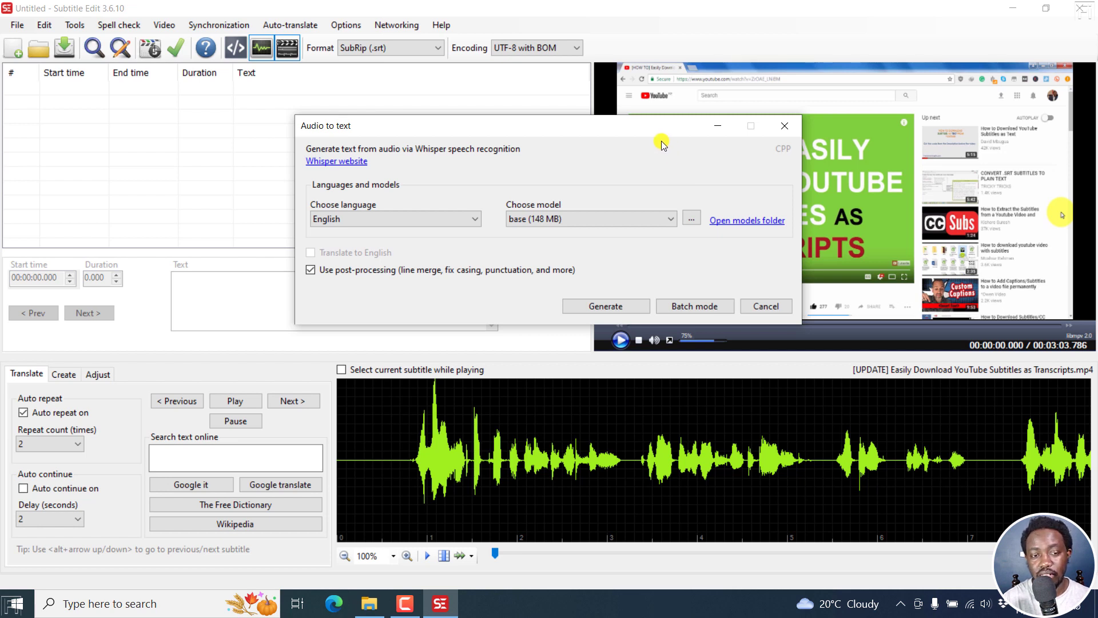
{"action": "mouse_move", "coordinate": [836, 344]}
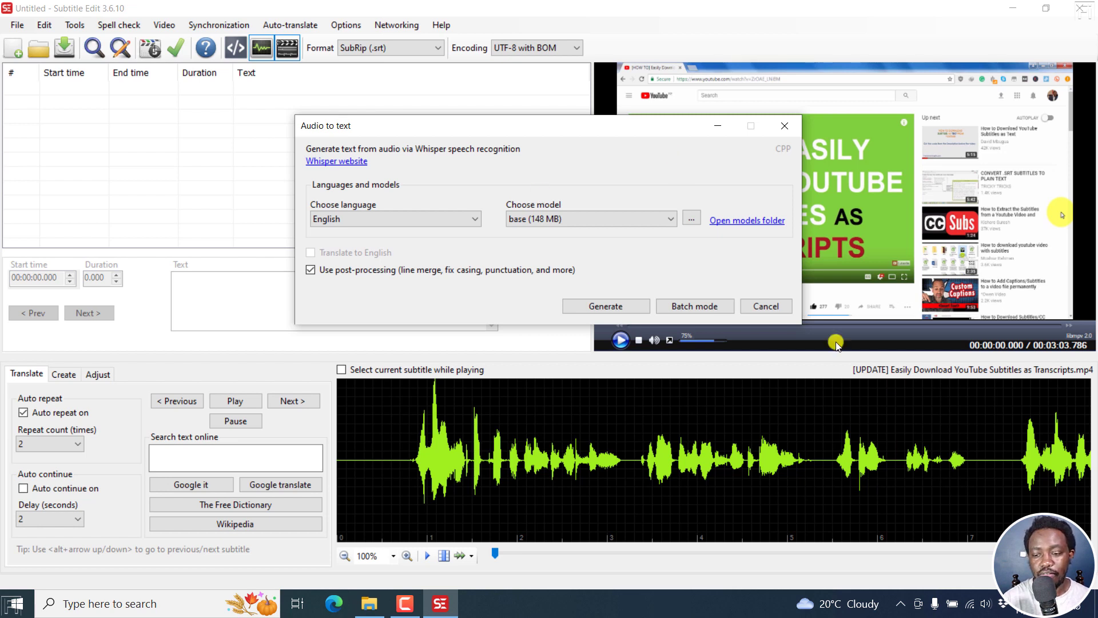
{"action": "mouse_move", "coordinate": [530, 305]}
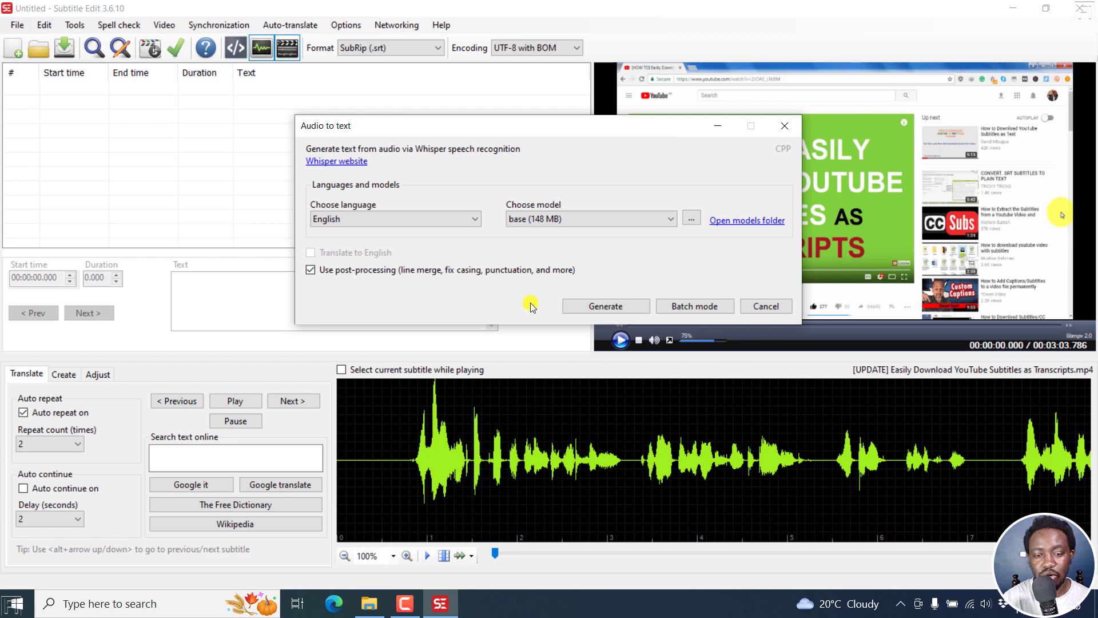
{"action": "left_click", "coordinate": [475, 219]}
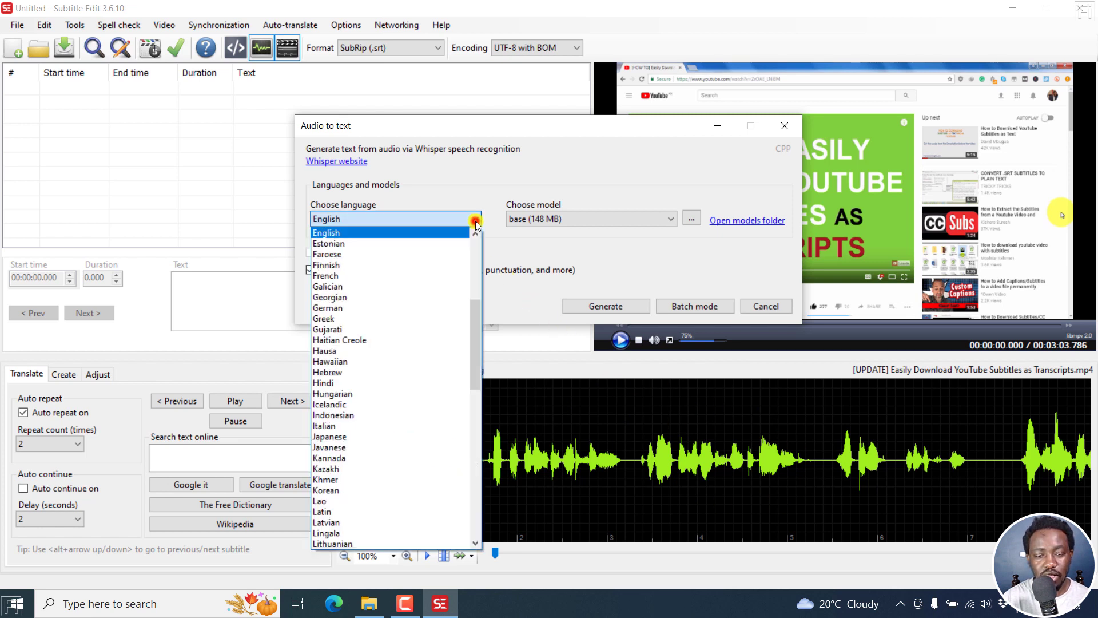
{"action": "mouse_move", "coordinate": [329, 243]}
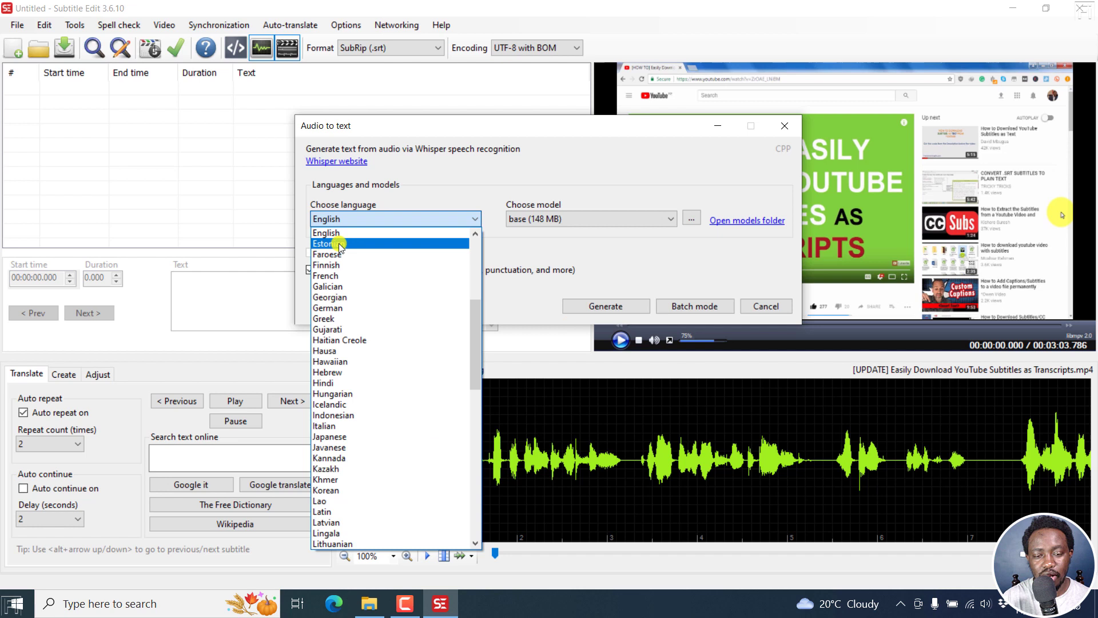
{"action": "left_click", "coordinate": [327, 243]}
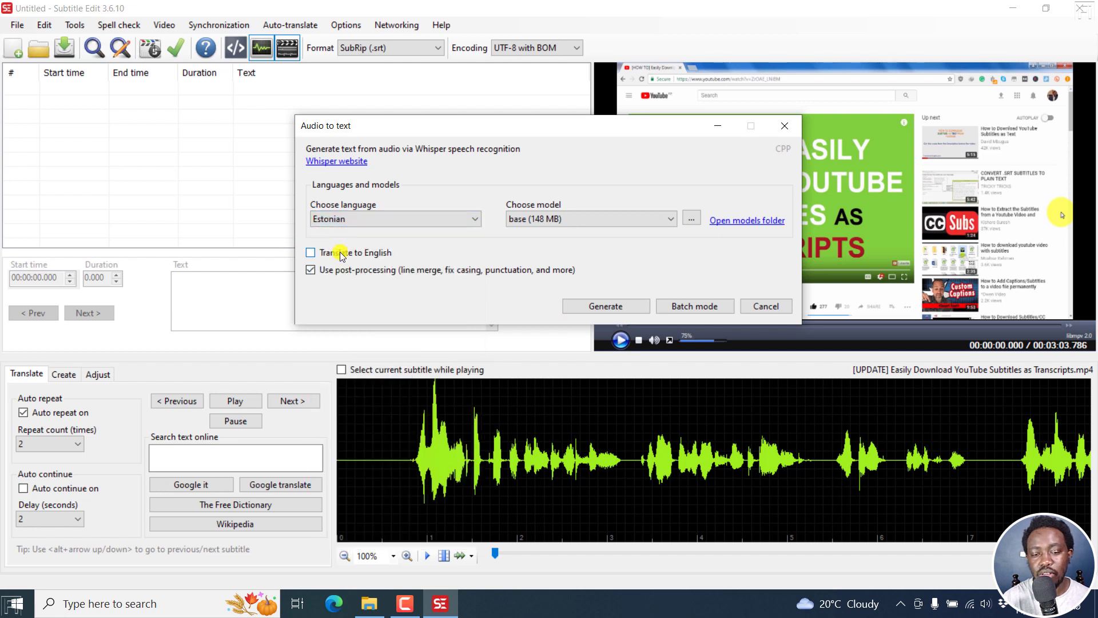
{"action": "left_click", "coordinate": [310, 252]}
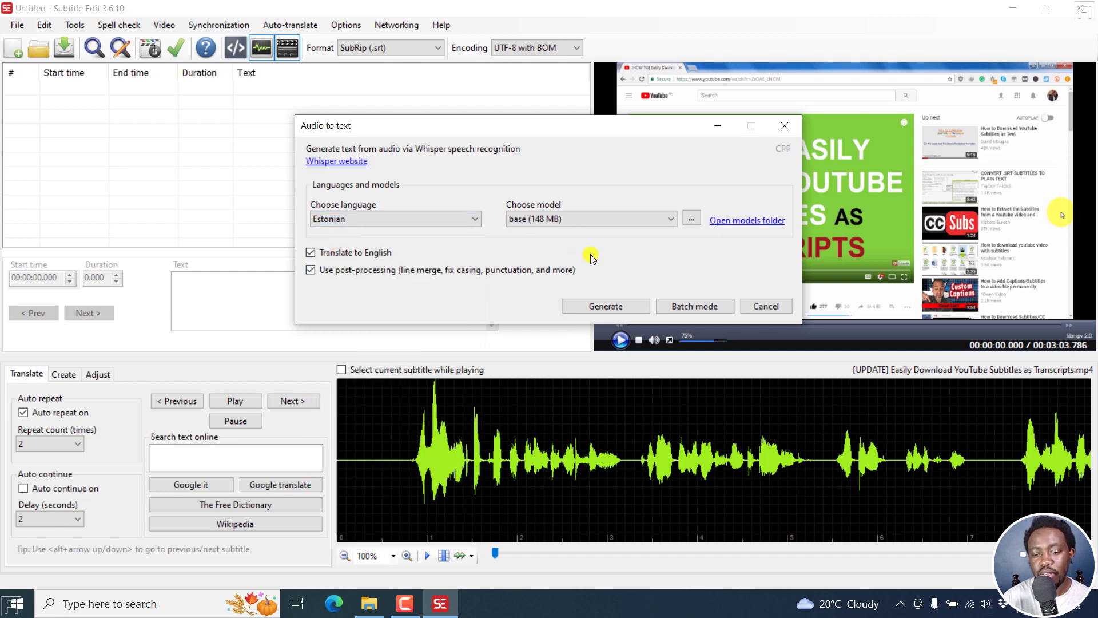
{"action": "mouse_move", "coordinate": [450, 277]}
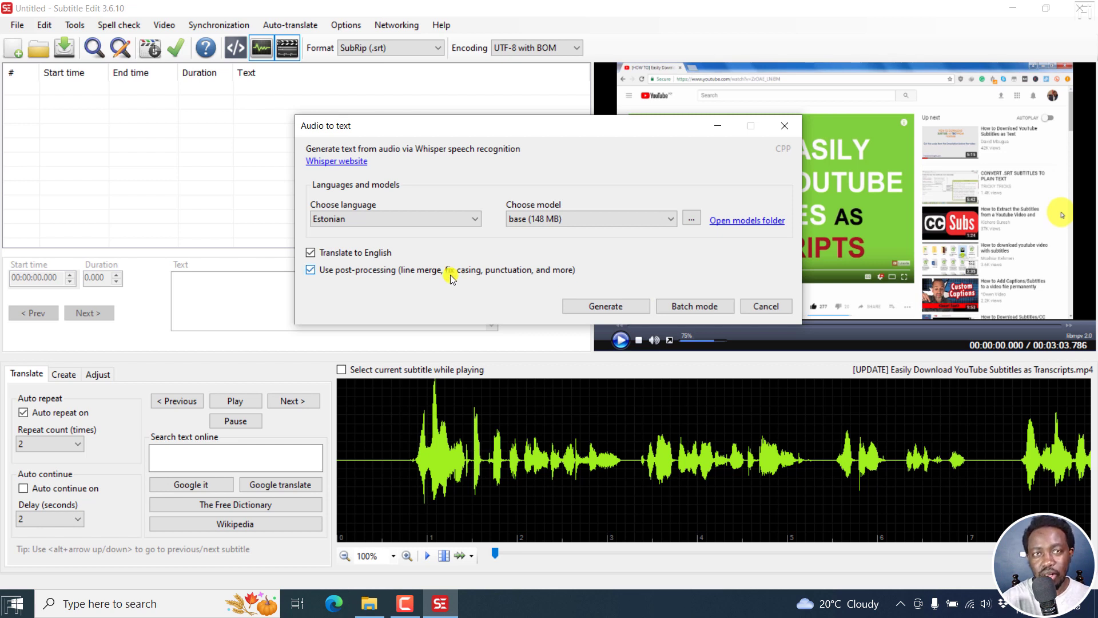
{"action": "mouse_move", "coordinate": [218, 150]}
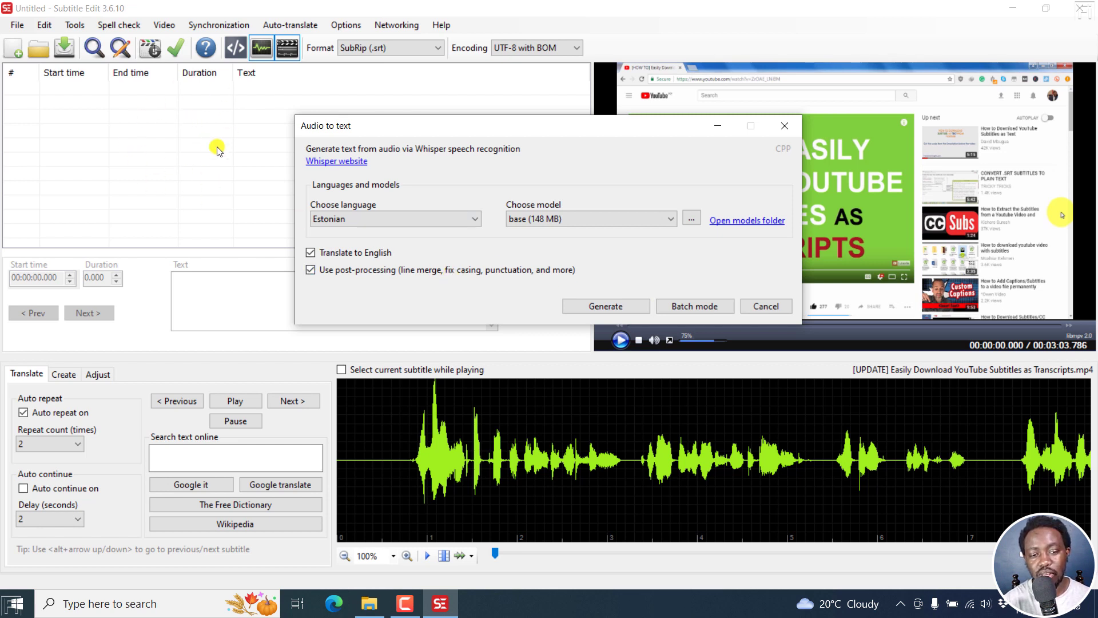
{"action": "mouse_move", "coordinate": [473, 185]}
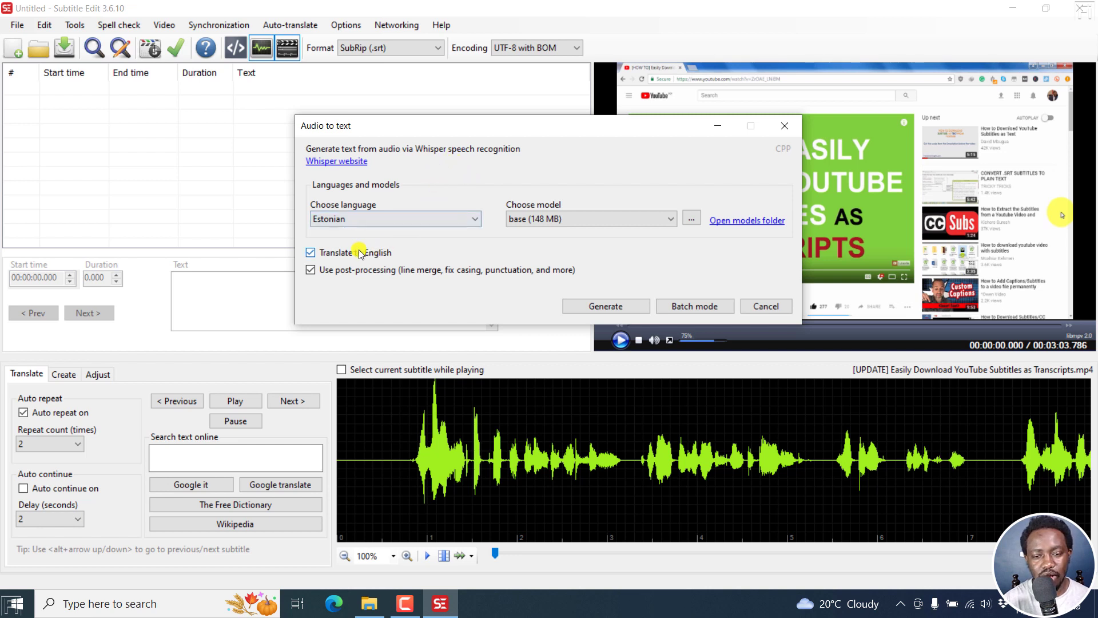
{"action": "left_click", "coordinate": [310, 252]}
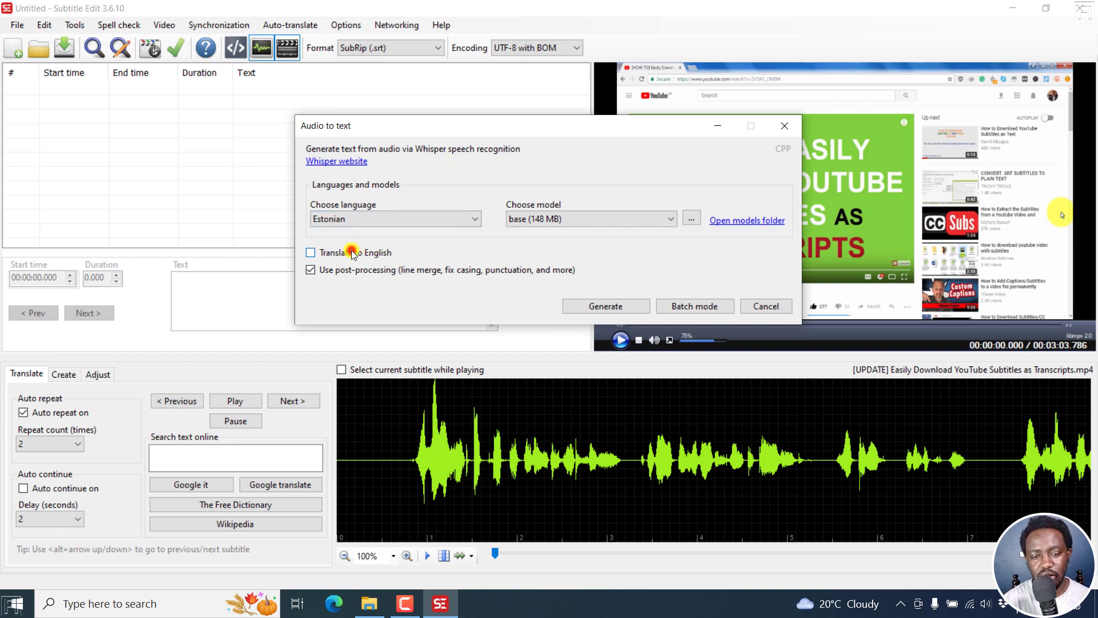
{"action": "left_click", "coordinate": [672, 218]}
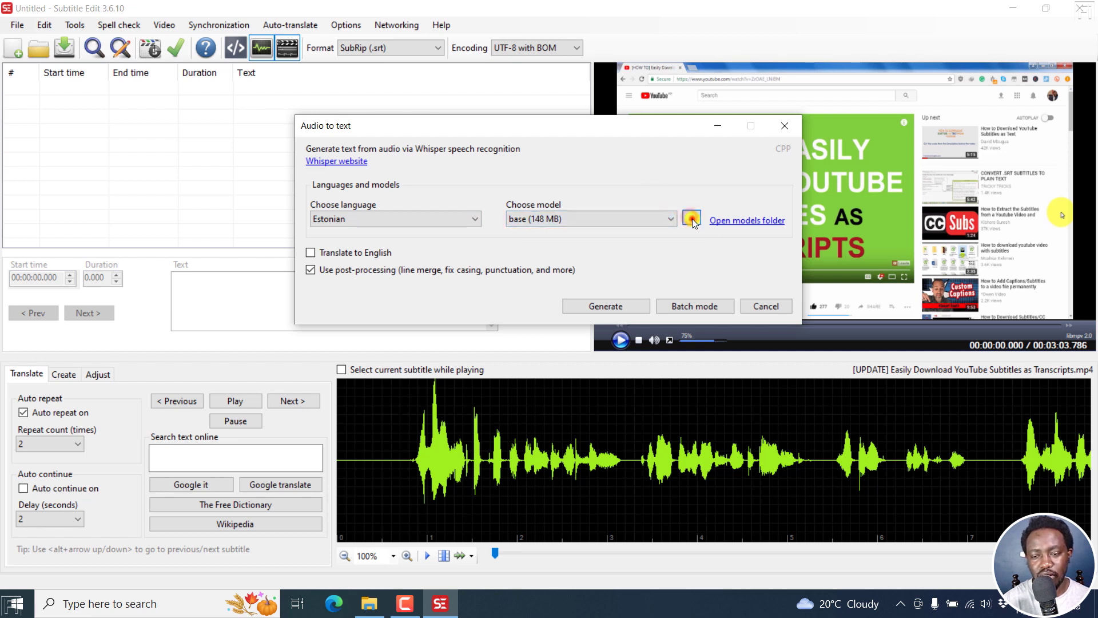
{"action": "left_click", "coordinate": [691, 220]}
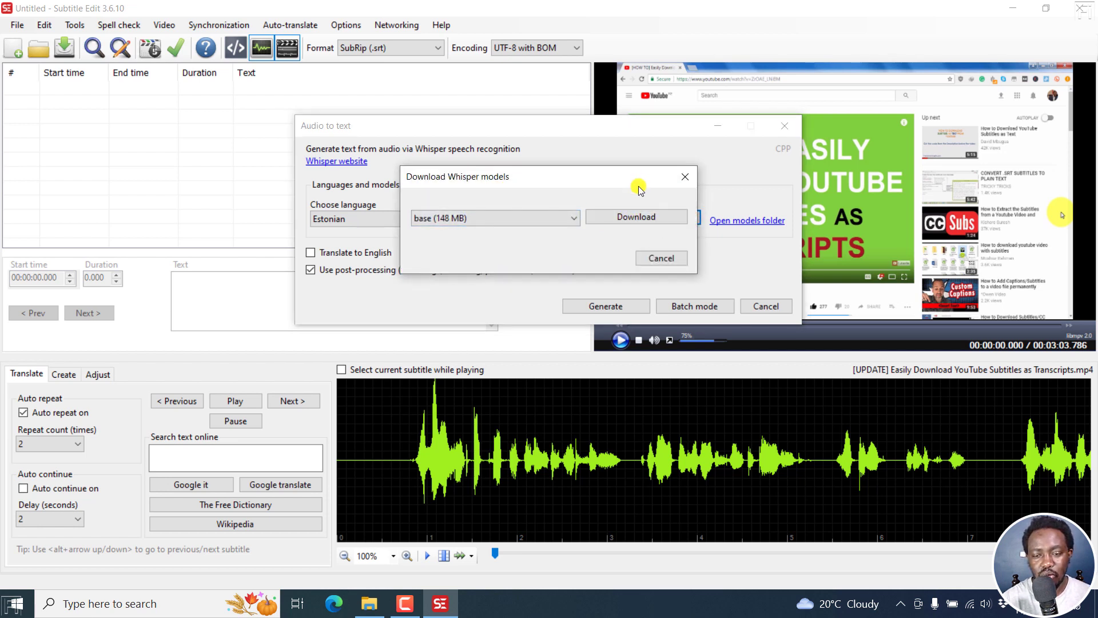
{"action": "left_click", "coordinate": [659, 258]}
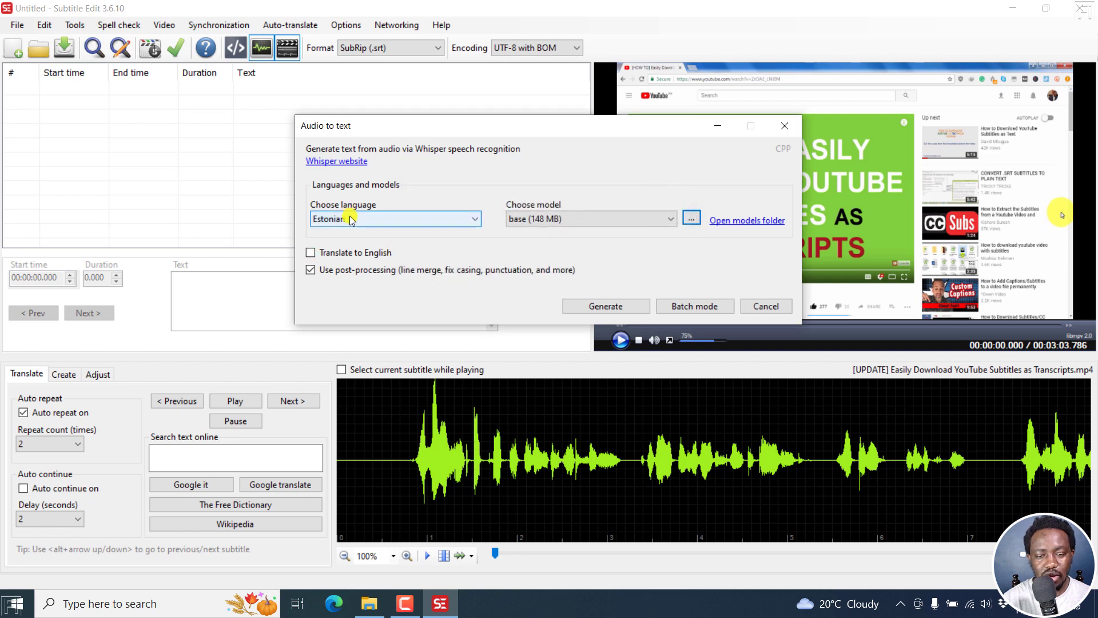
{"action": "left_click", "coordinate": [395, 218]}
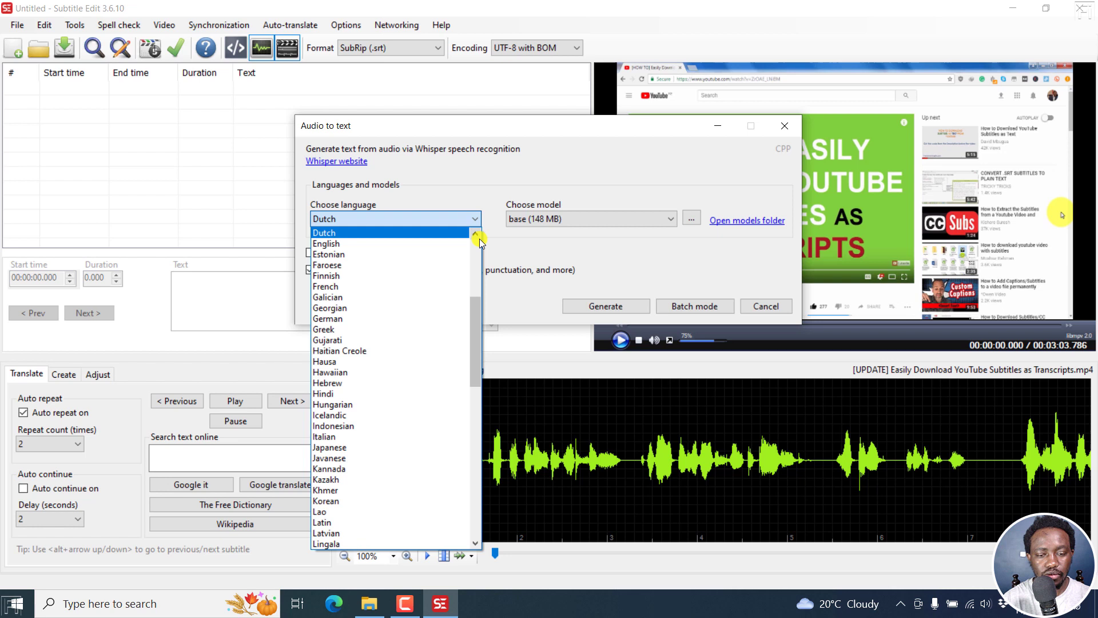
{"action": "left_click", "coordinate": [325, 243]}
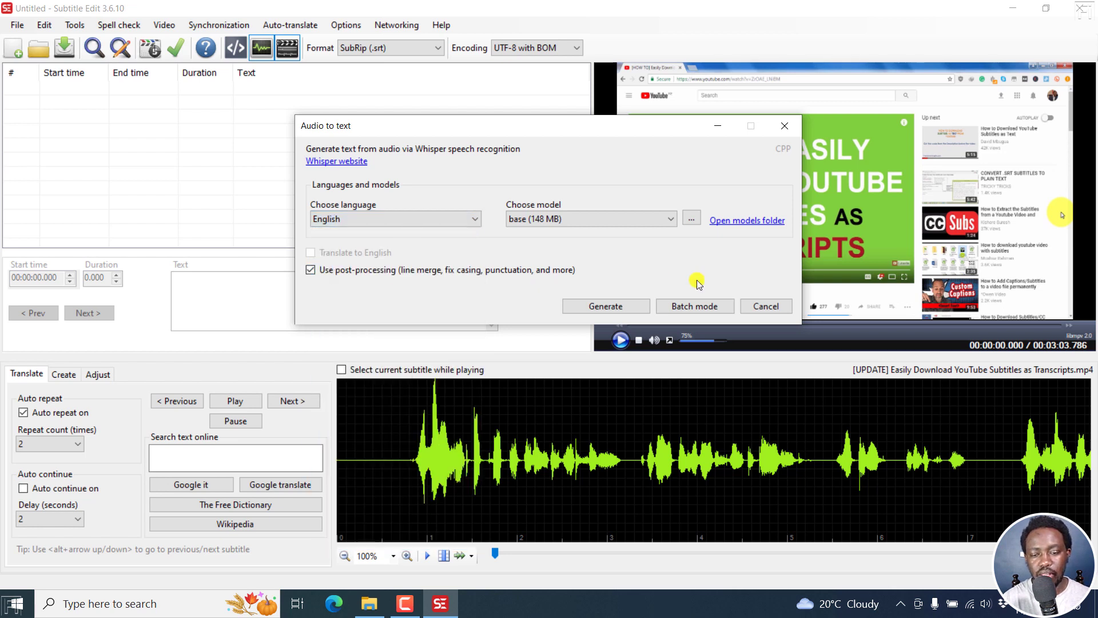
{"action": "mouse_move", "coordinate": [458, 307]}
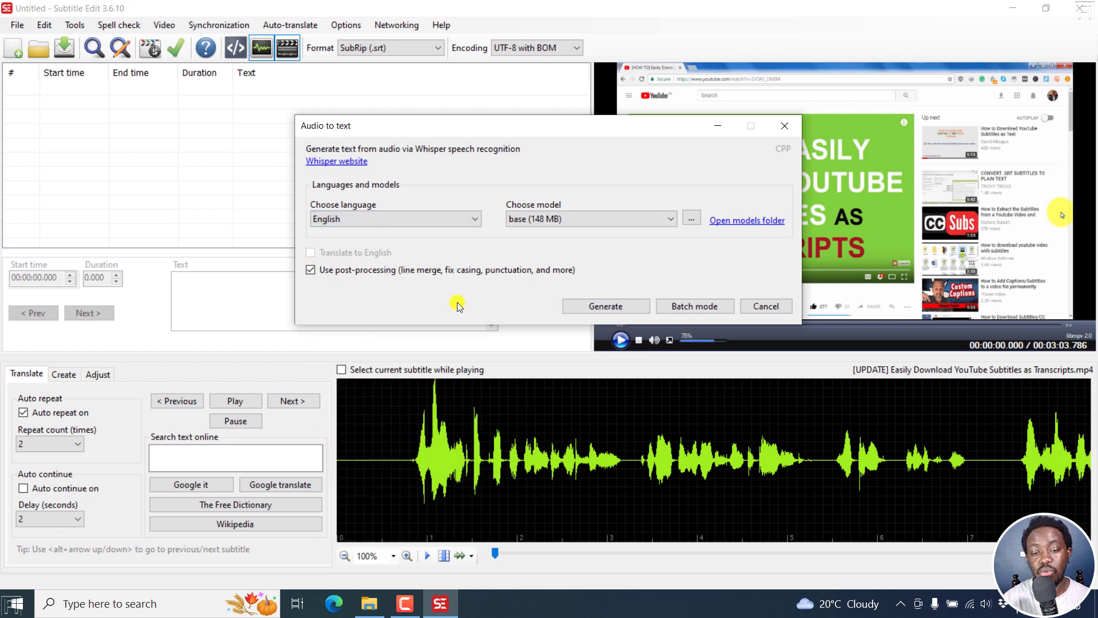
{"action": "mouse_move", "coordinate": [503, 302]}
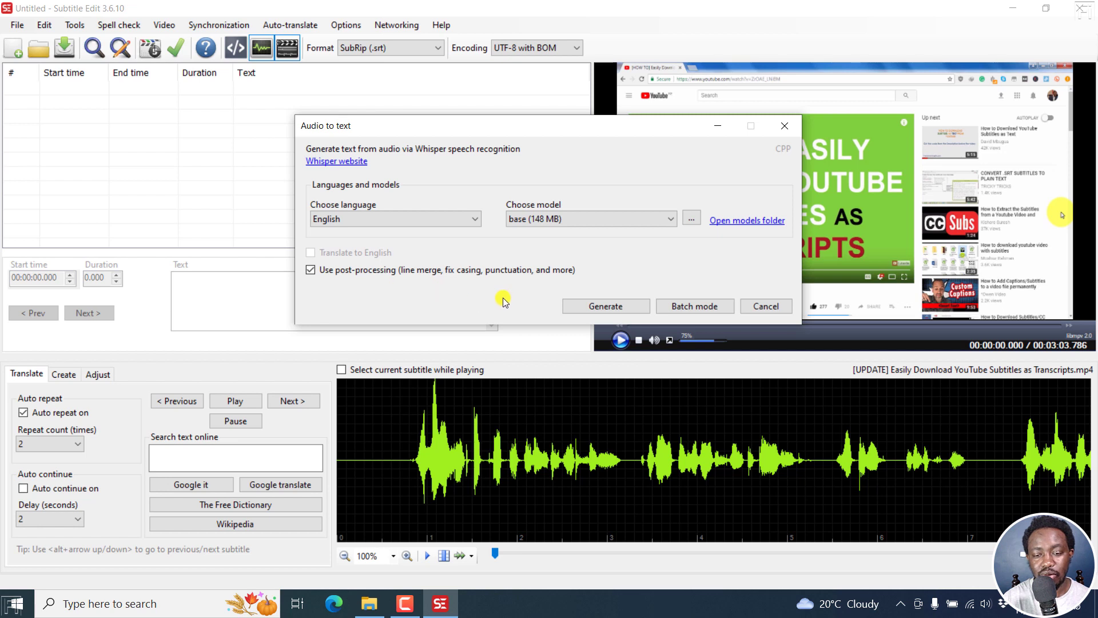
{"action": "mouse_move", "coordinate": [453, 301]}
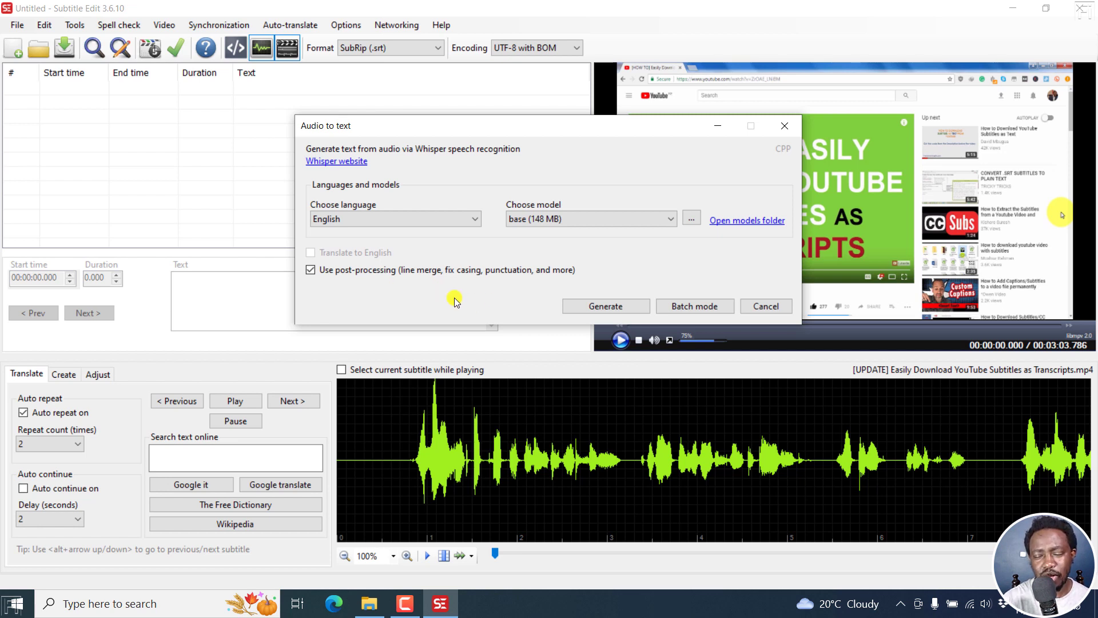
{"action": "mouse_move", "coordinate": [487, 303]}
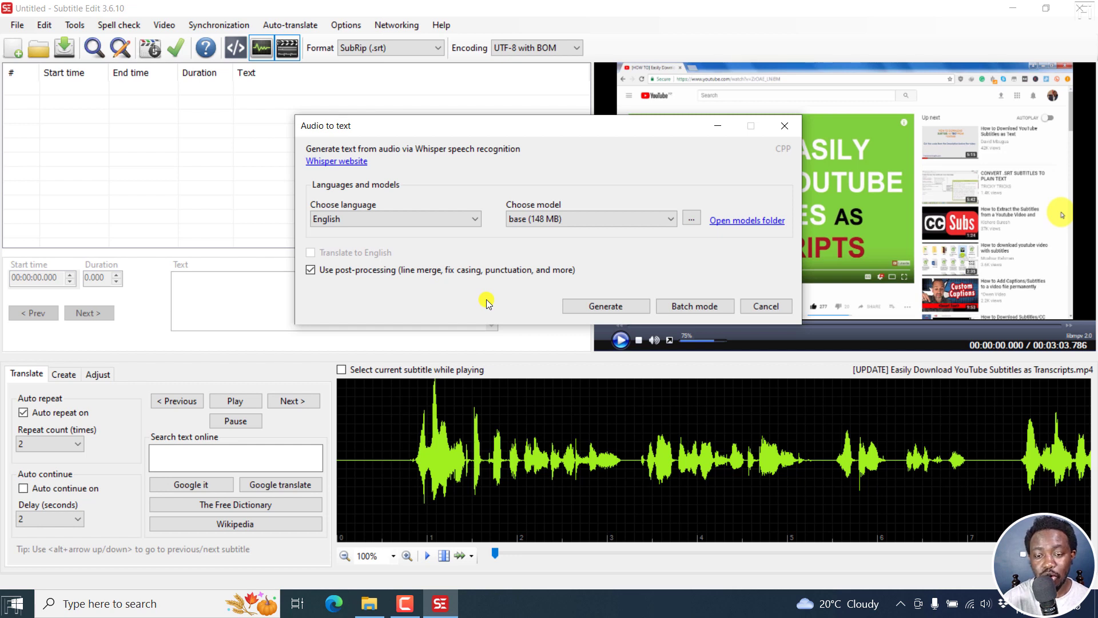
{"action": "mouse_move", "coordinate": [496, 311]}
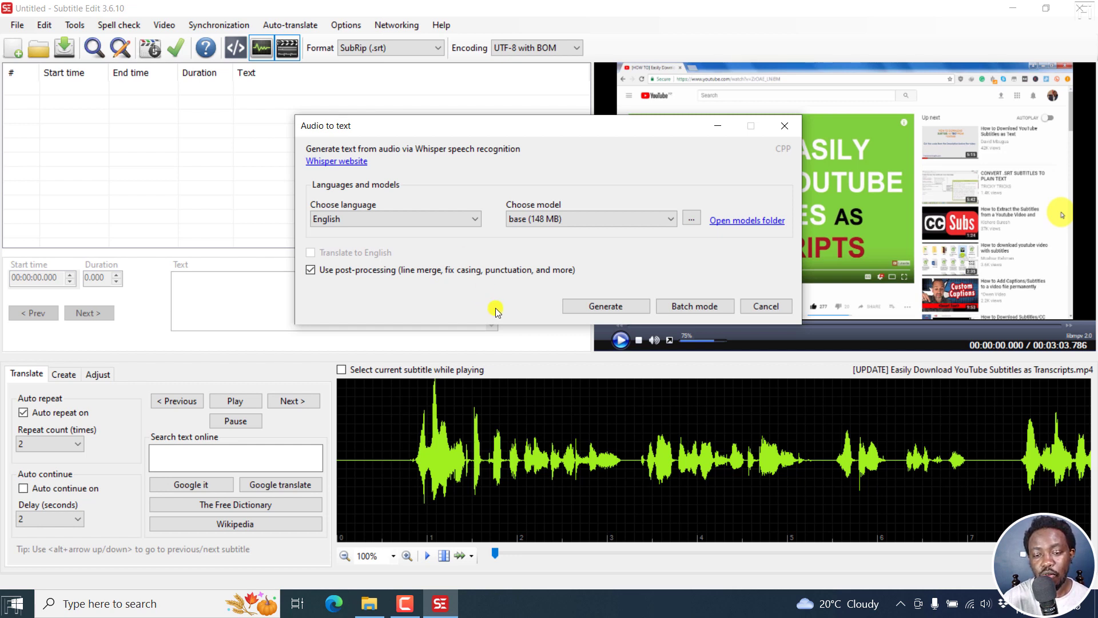
{"action": "mouse_move", "coordinate": [720, 124]}
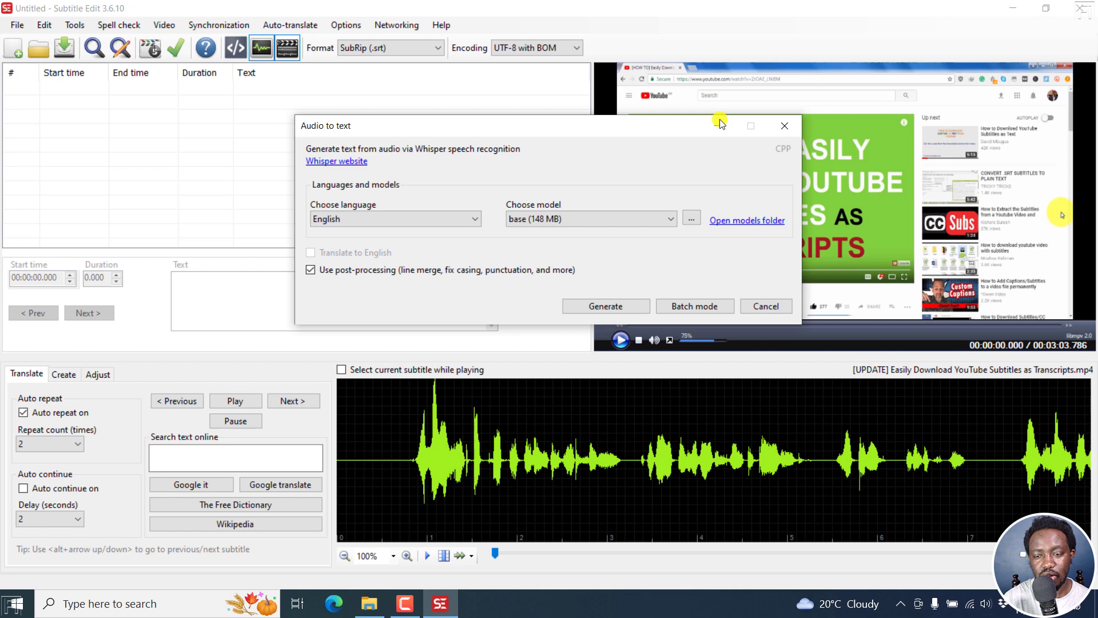
Open and close the Vosk audio-to-text dialog, then open the Whisper one
{"action": "left_click", "coordinate": [164, 24]}
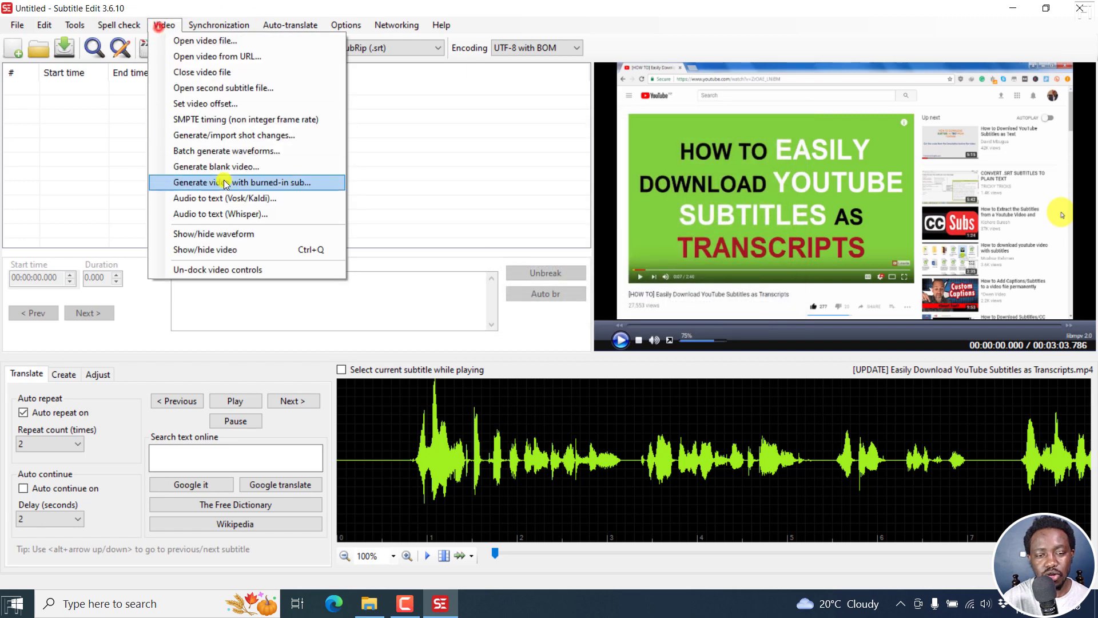
{"action": "left_click", "coordinate": [225, 199]}
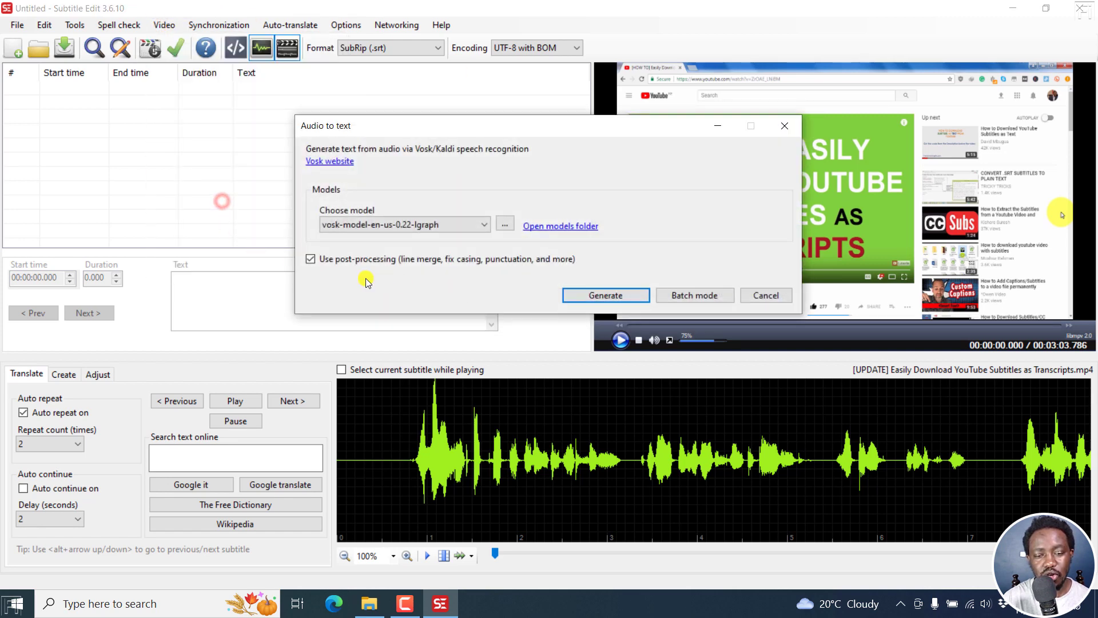
{"action": "mouse_move", "coordinate": [728, 175]}
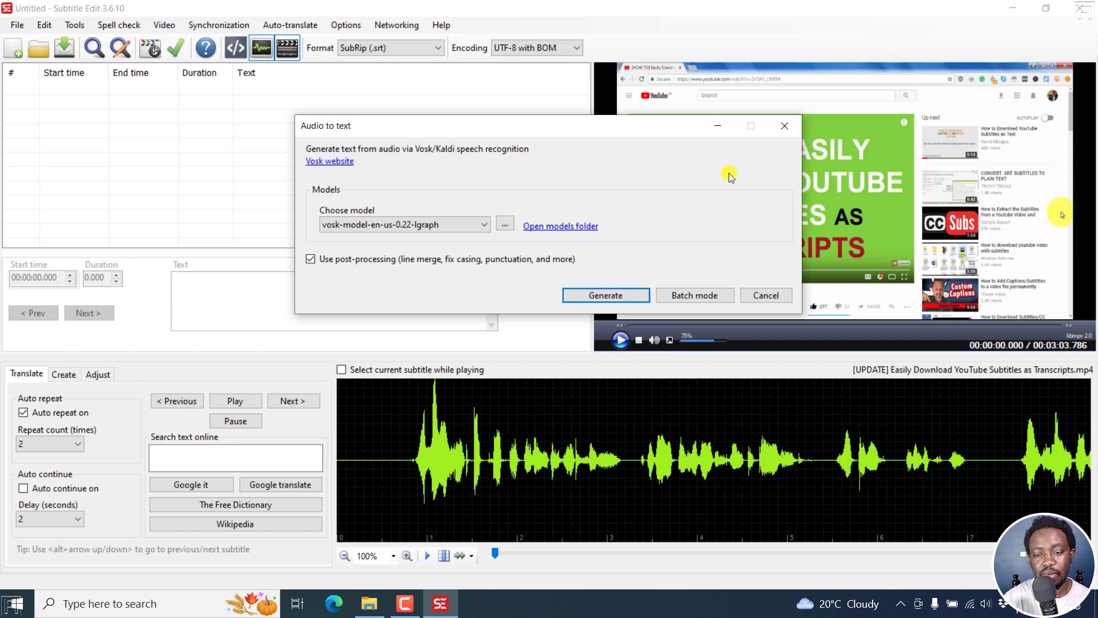
{"action": "left_click", "coordinate": [164, 24]}
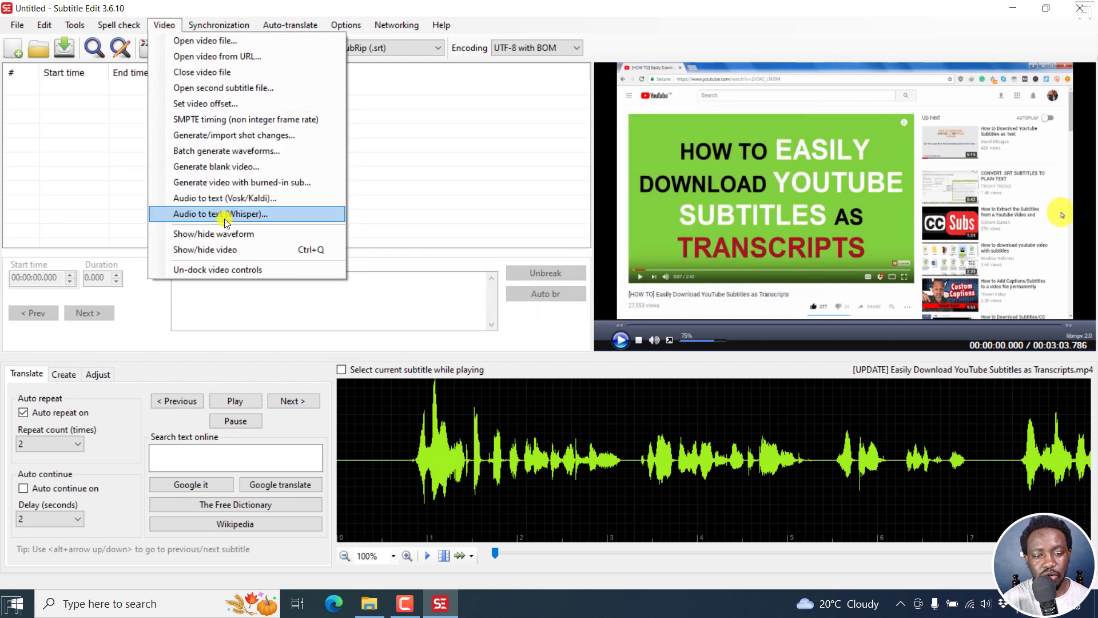
{"action": "left_click", "coordinate": [221, 214]}
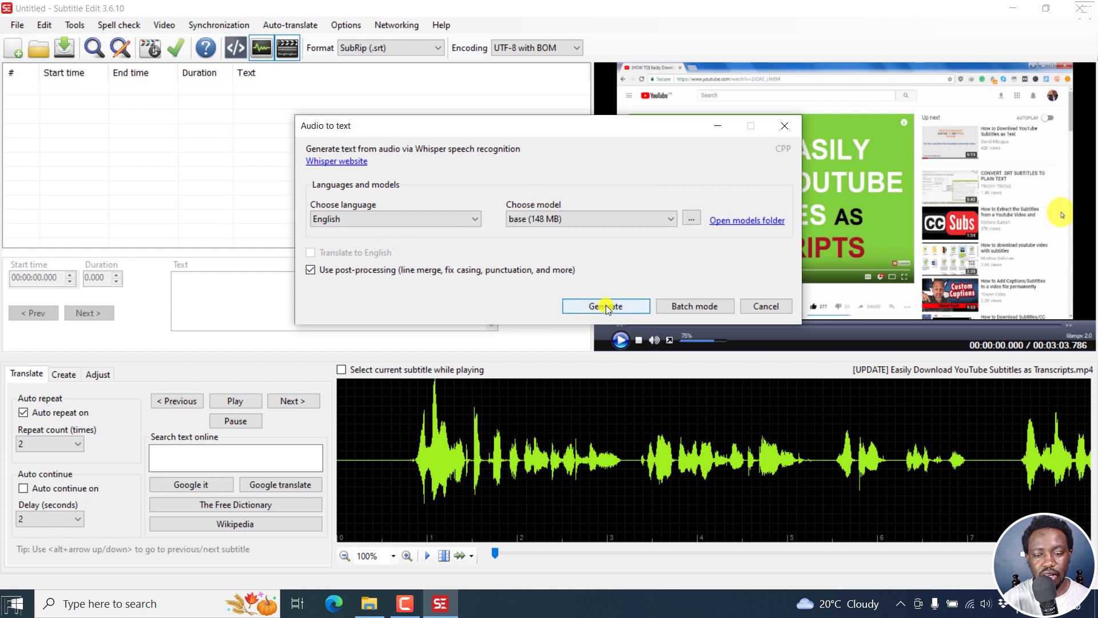
Generate English subtitles with the base model and wait for transcription to finish
{"action": "left_click", "coordinate": [605, 306]}
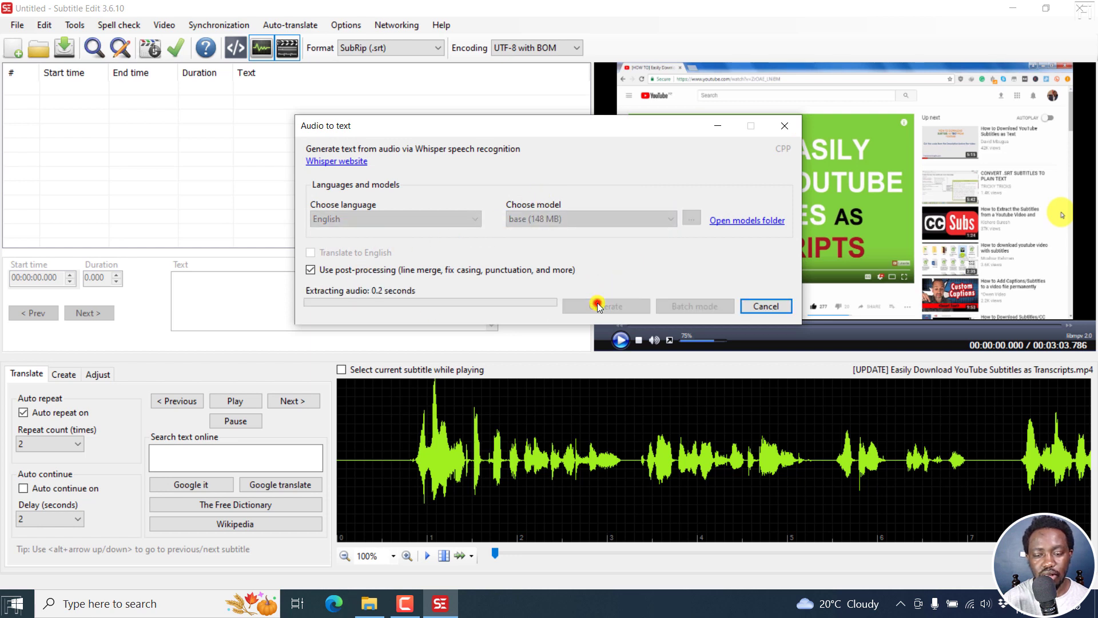
{"action": "left_click", "coordinate": [604, 306]}
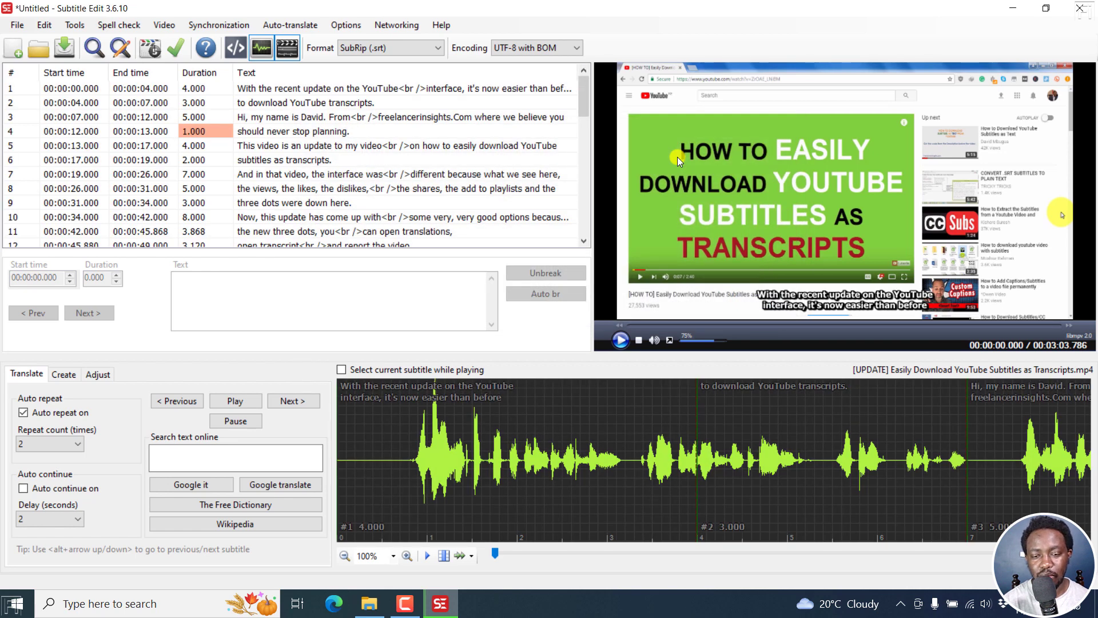
{"action": "mouse_move", "coordinate": [641, 205]}
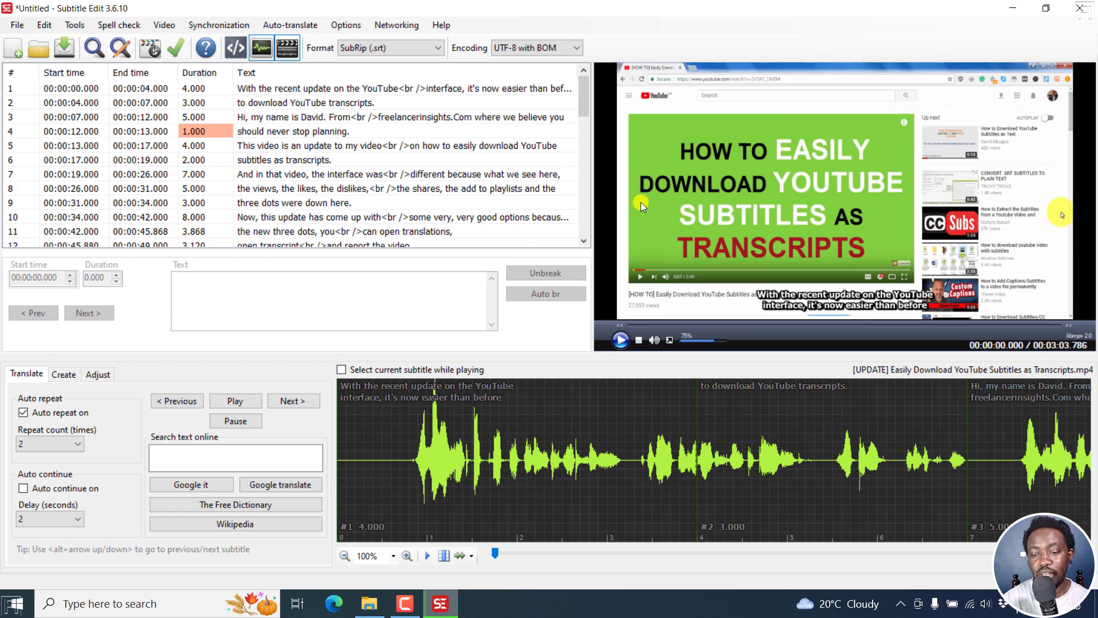
{"action": "mouse_move", "coordinate": [1068, 371]}
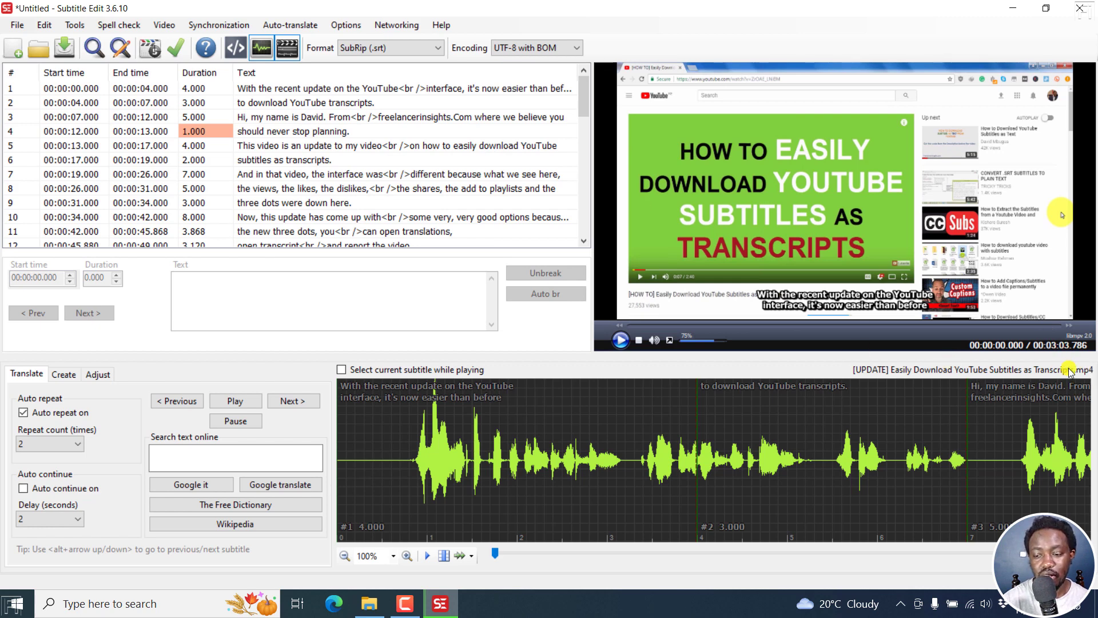
{"action": "mouse_move", "coordinate": [621, 294]}
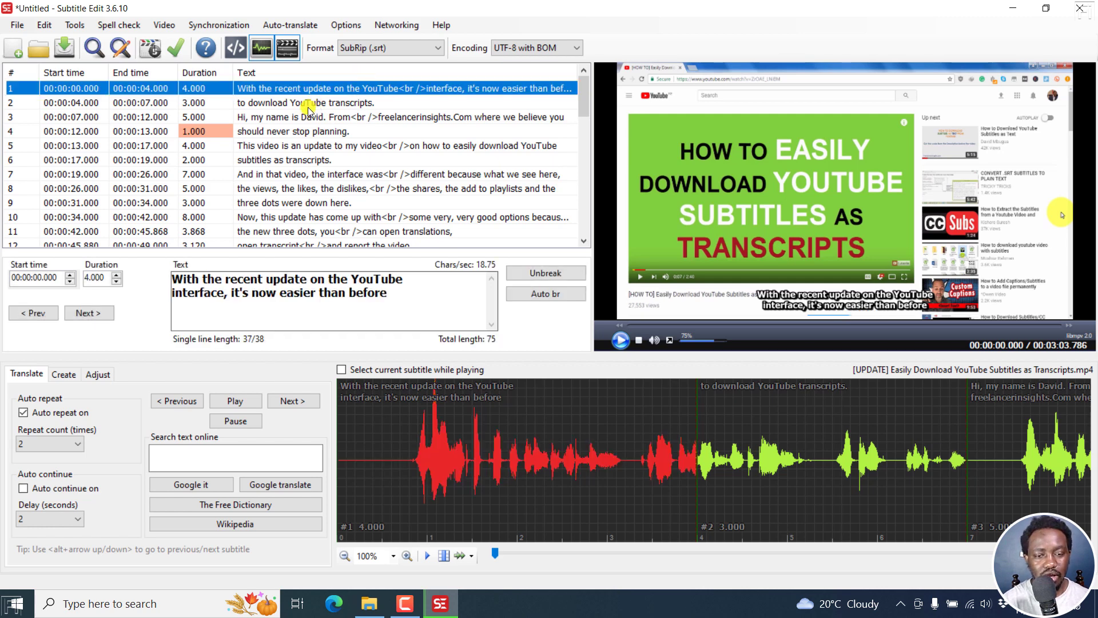
Select subtitle line 7, starting at 19 seconds, for review
{"action": "left_click", "coordinate": [315, 102]}
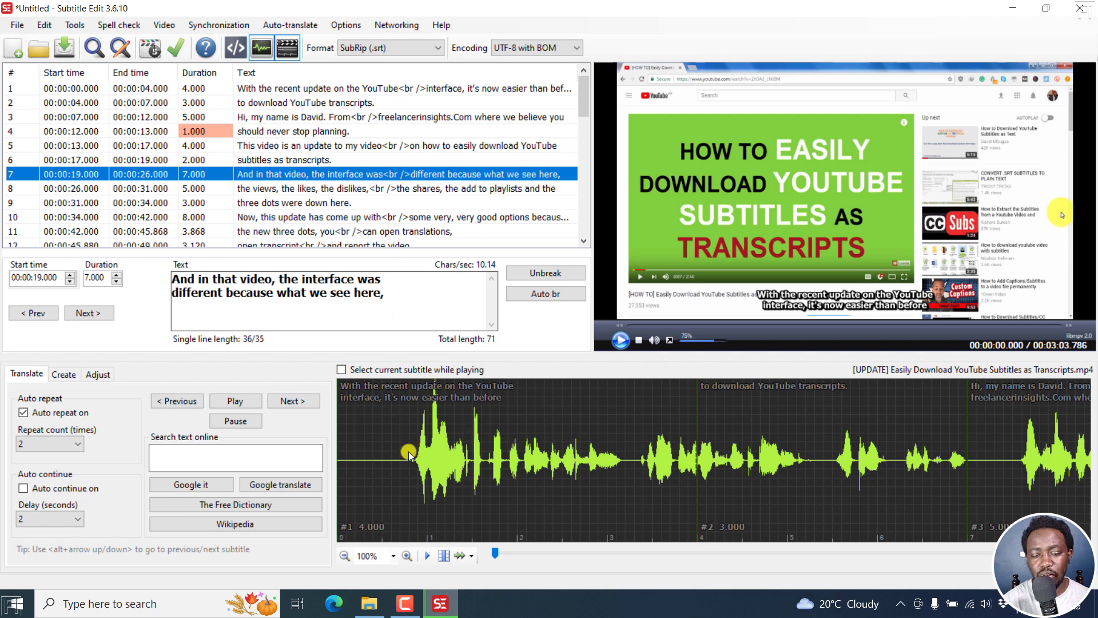
{"action": "mouse_move", "coordinate": [338, 407]}
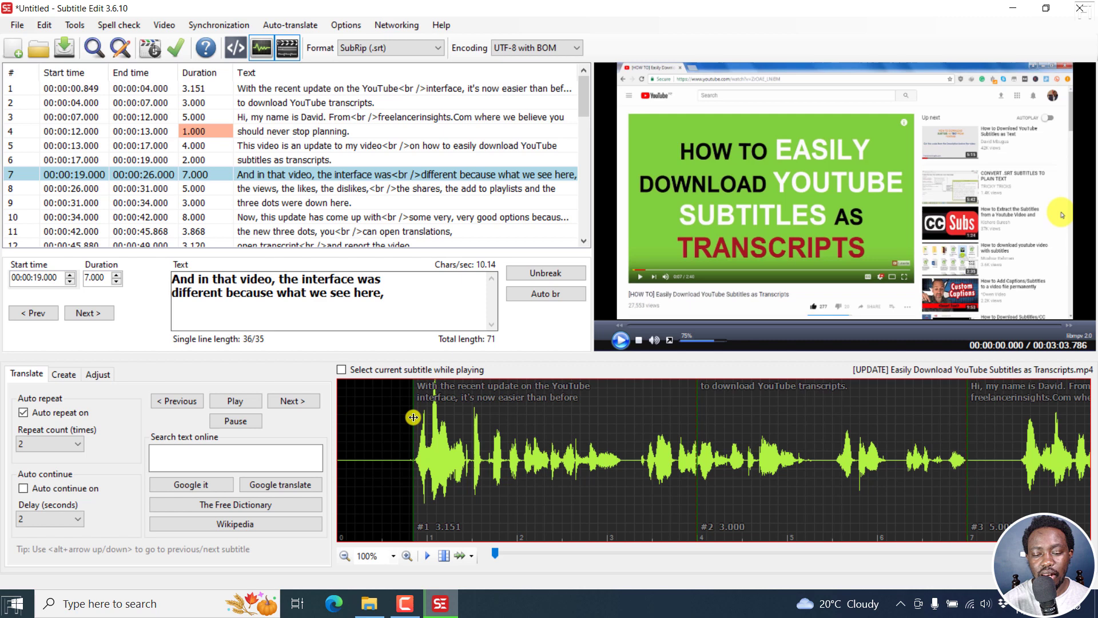
{"action": "mouse_move", "coordinate": [550, 391]}
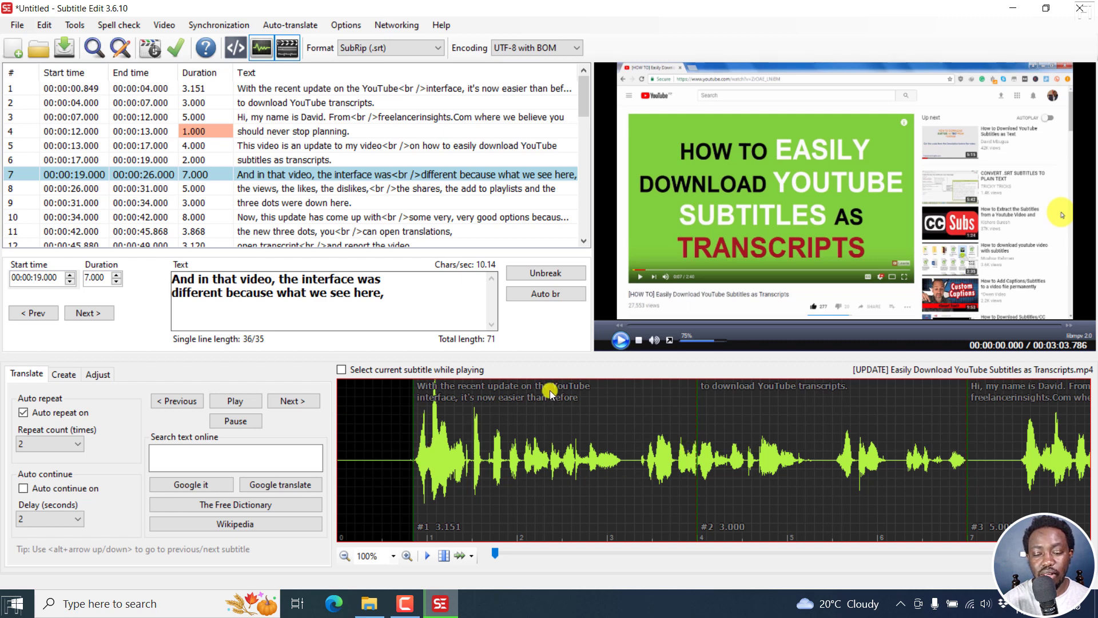
{"action": "mouse_move", "coordinate": [574, 399]}
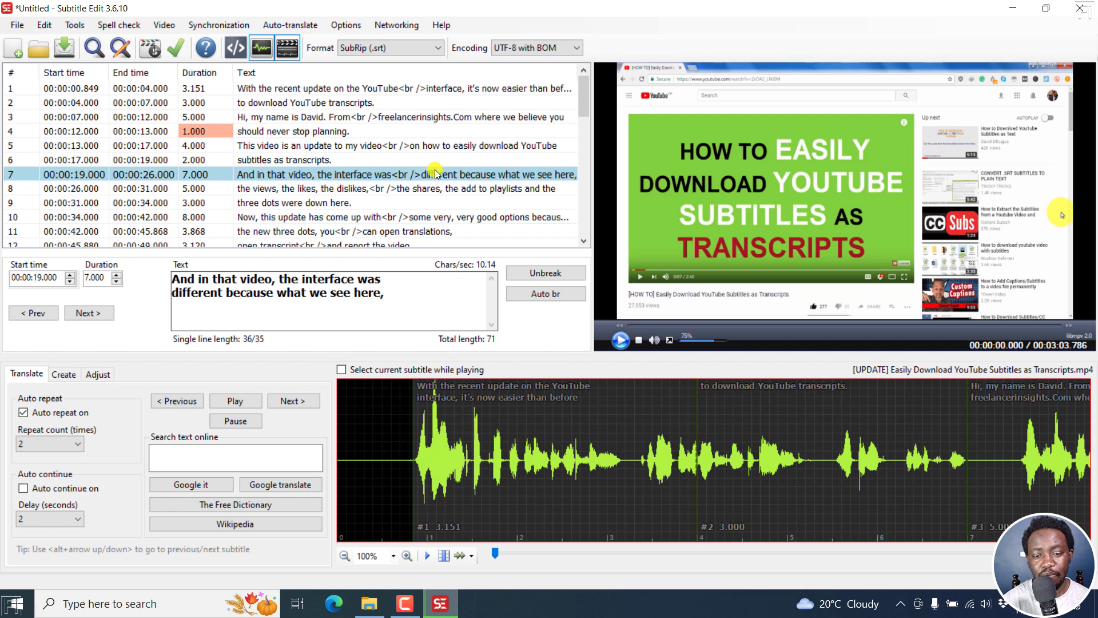
{"action": "mouse_move", "coordinate": [646, 261]}
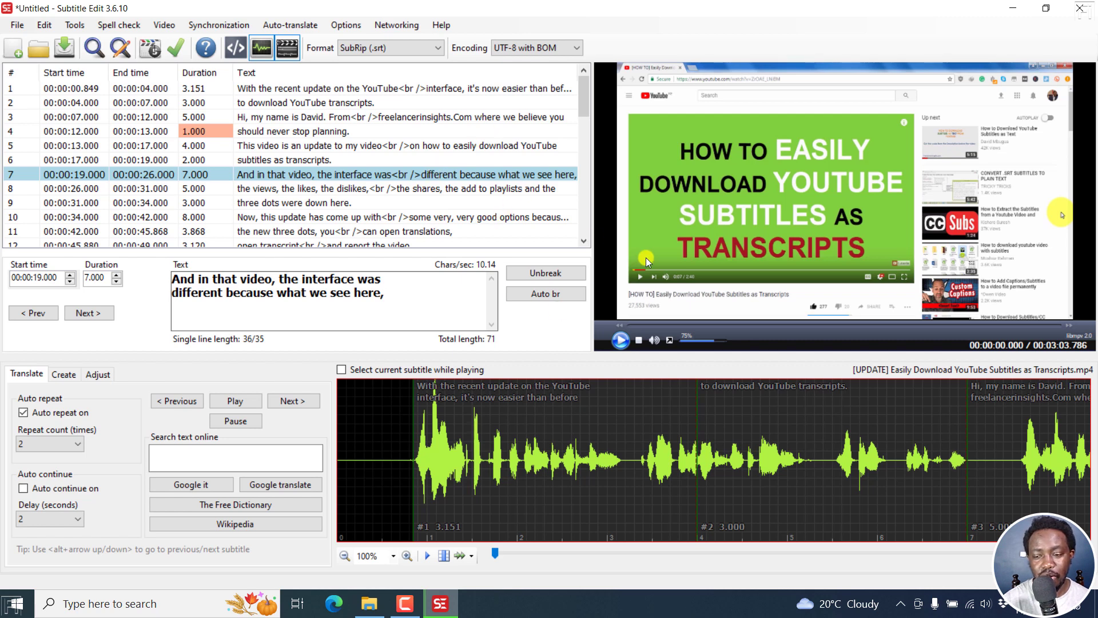
{"action": "mouse_move", "coordinate": [432, 127]}
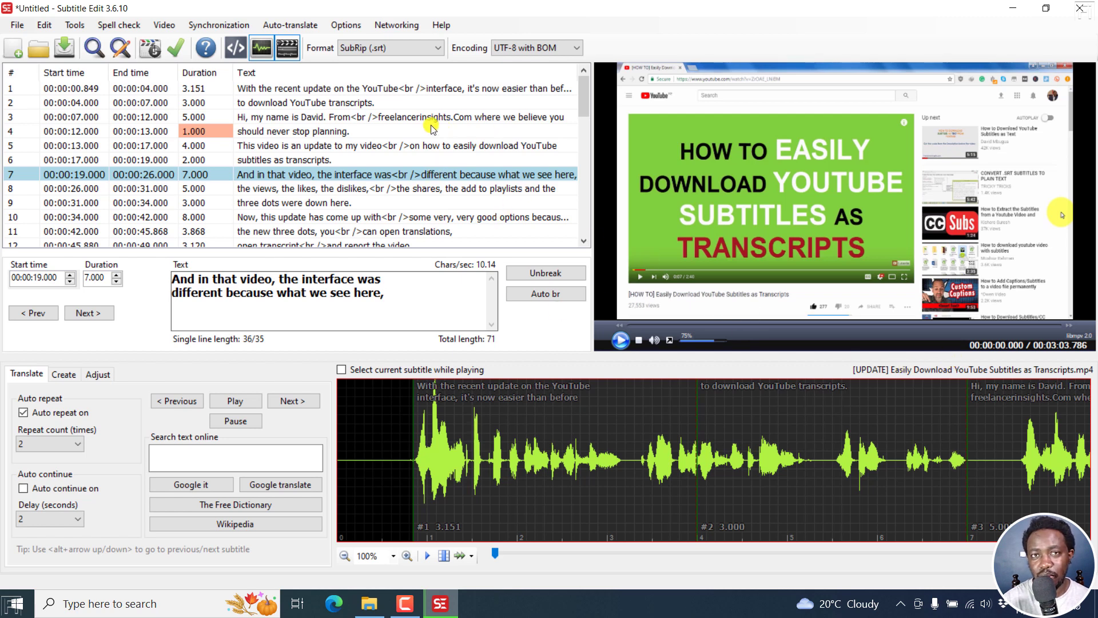
{"action": "mouse_move", "coordinate": [414, 121]}
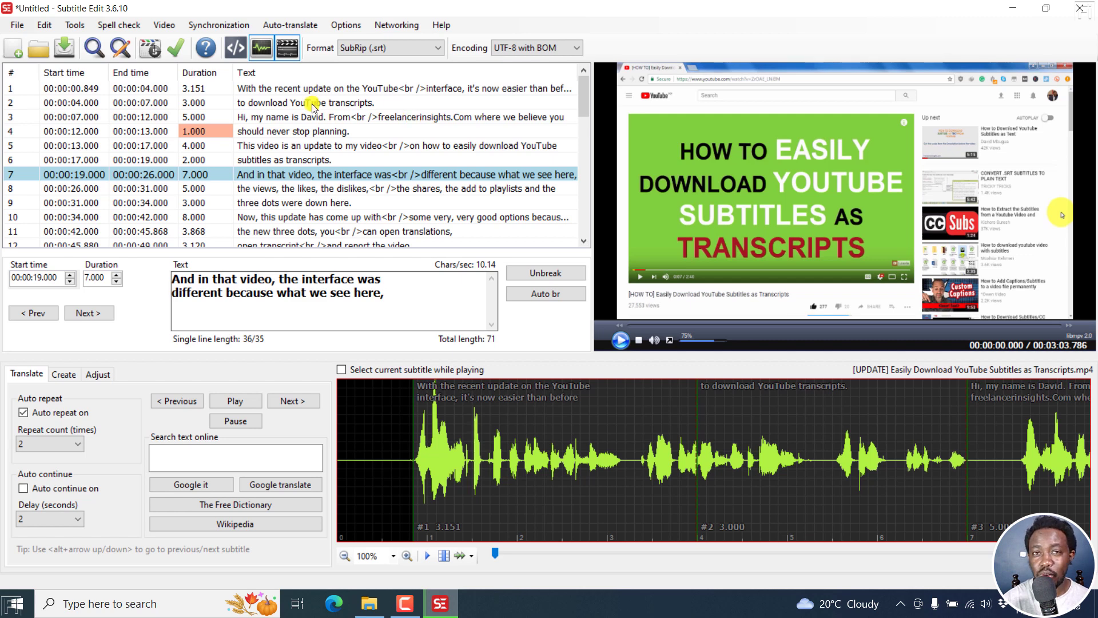
{"action": "mouse_move", "coordinate": [327, 216]}
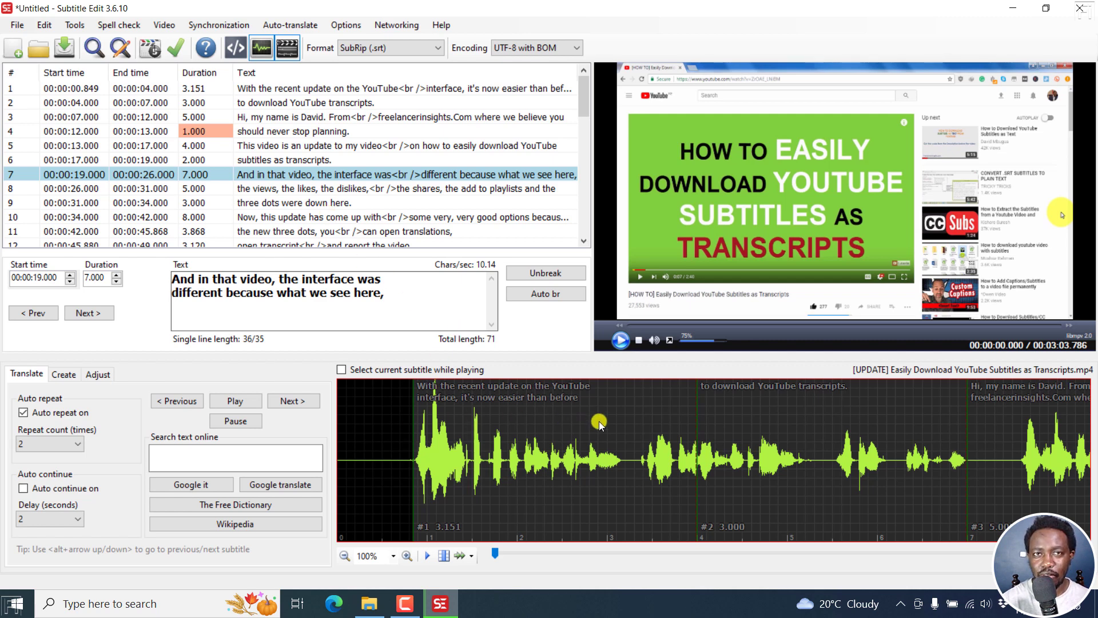
{"action": "mouse_move", "coordinate": [567, 428]}
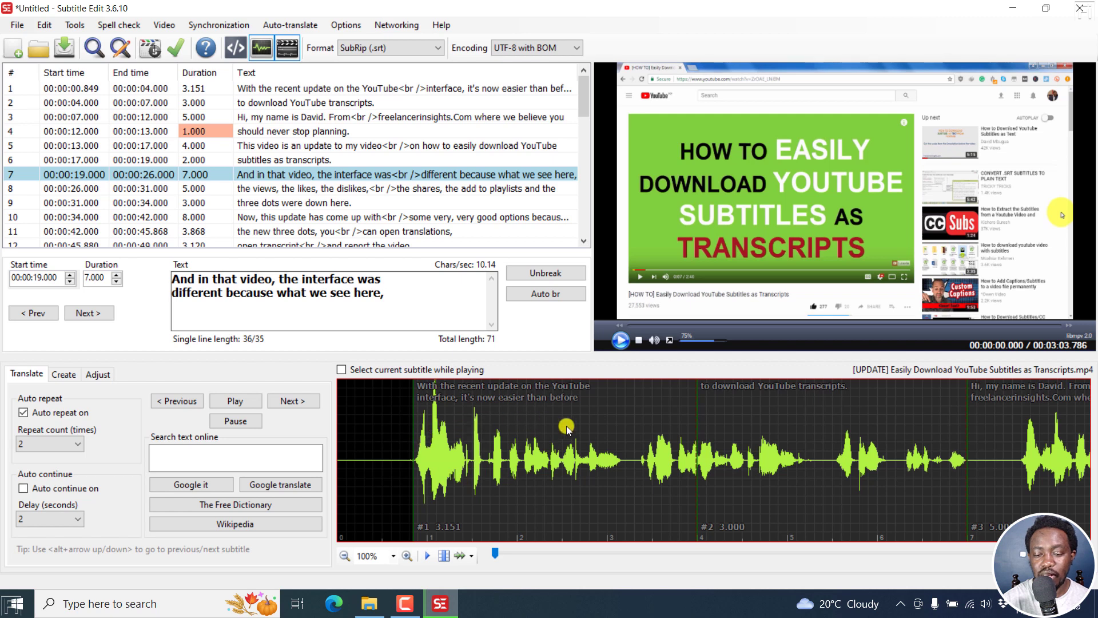
{"action": "mouse_move", "coordinate": [409, 181]}
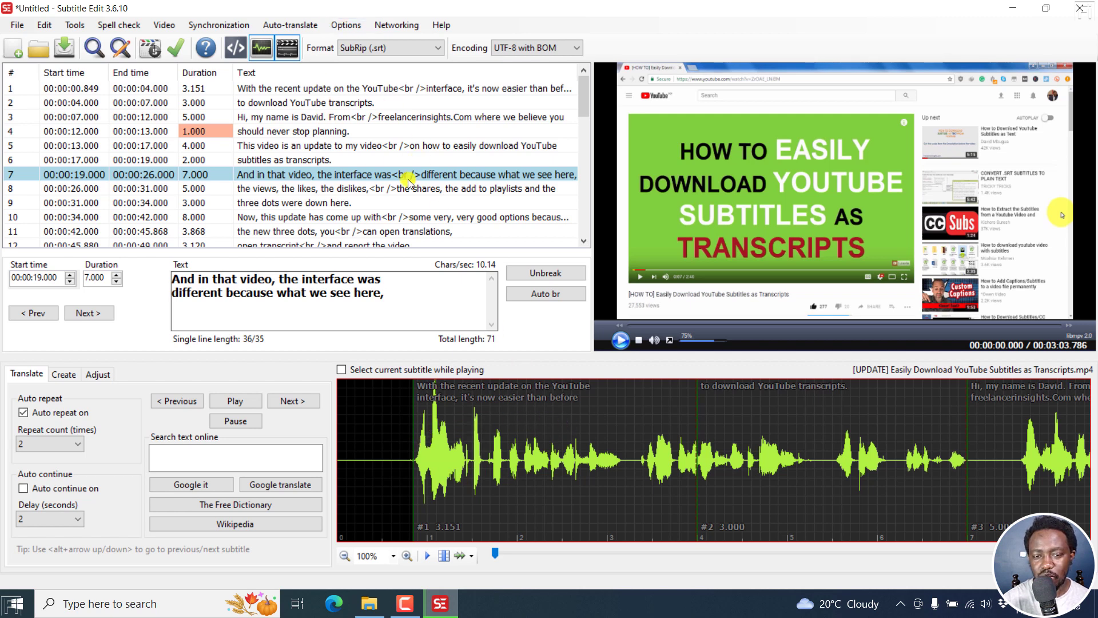
{"action": "mouse_move", "coordinate": [376, 91]}
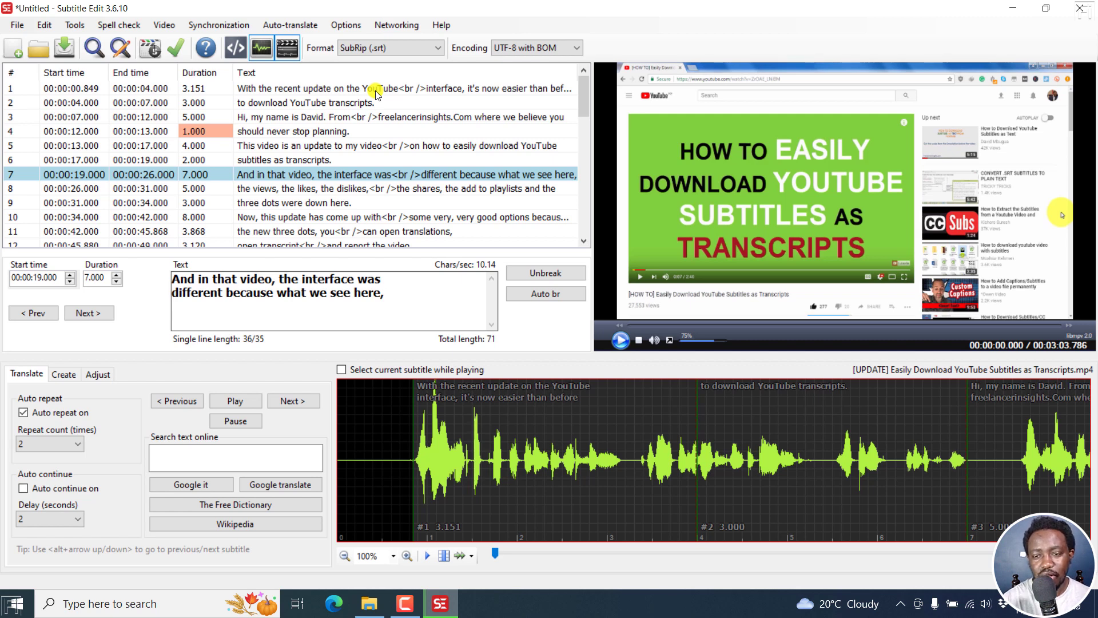
Reopen Audio to text (Whisper), skip saving the untitled subtitles, and confirm the CPP engine
{"action": "left_click", "coordinate": [164, 25]}
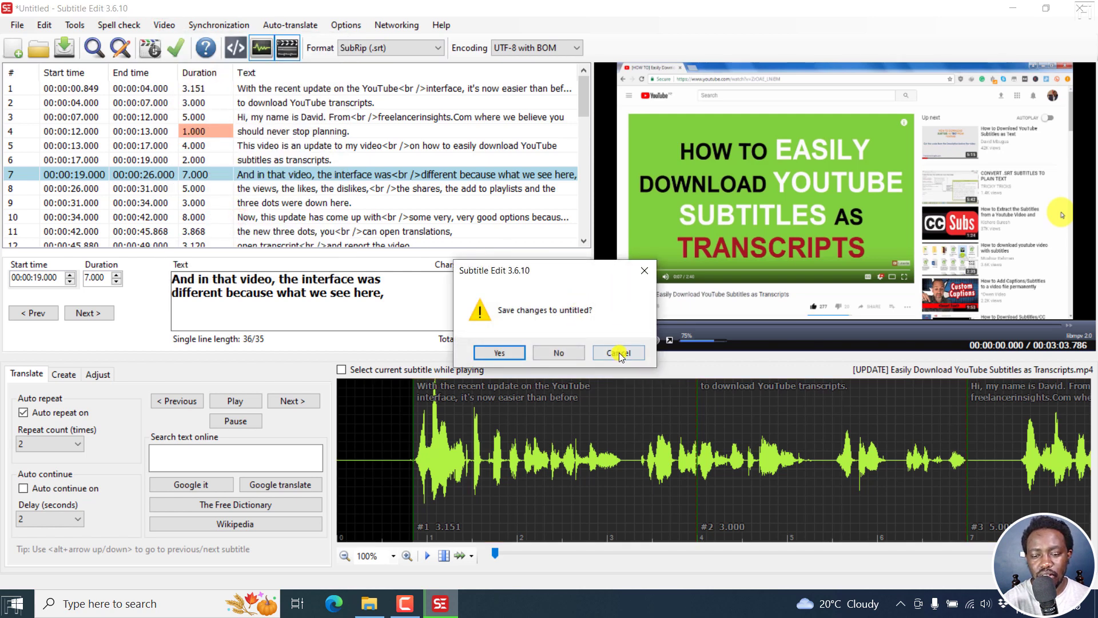
{"action": "left_click", "coordinate": [617, 352]}
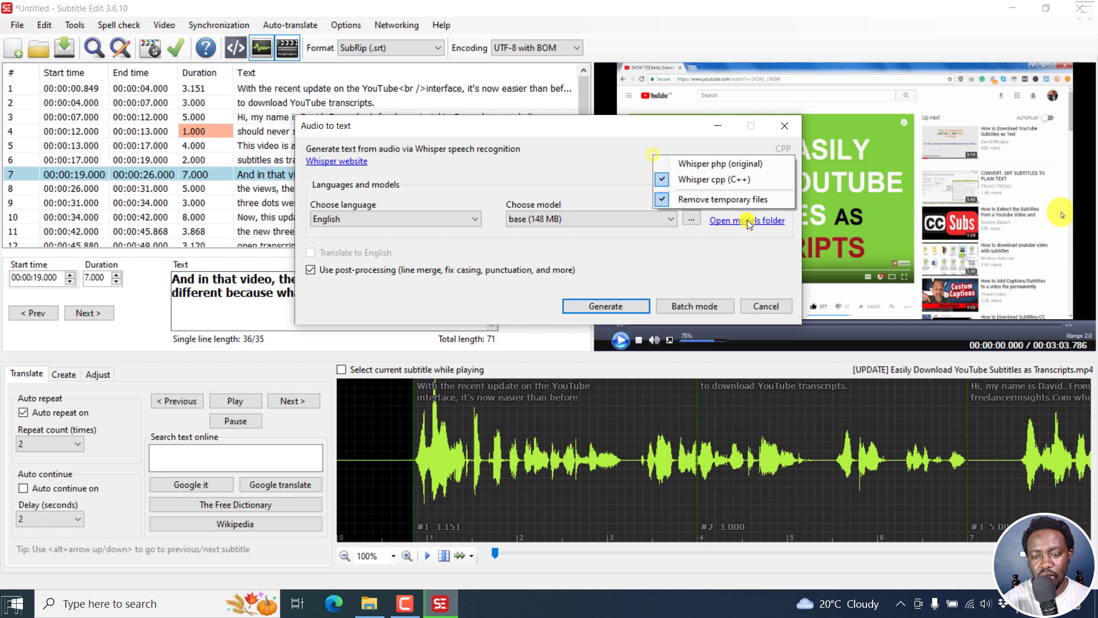
{"action": "left_click", "coordinate": [602, 169]}
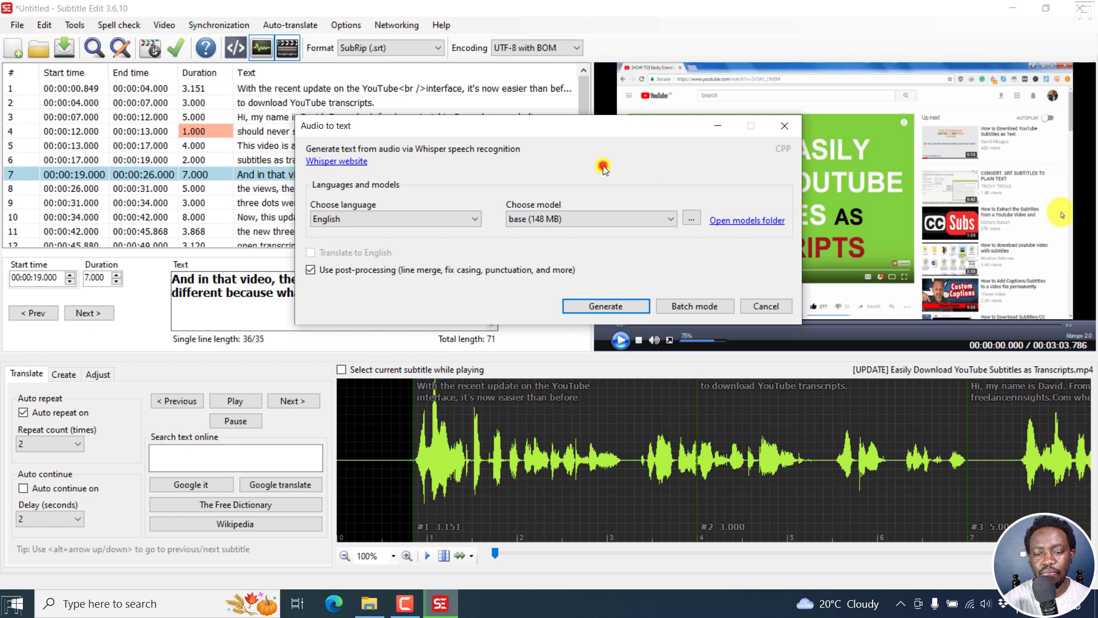